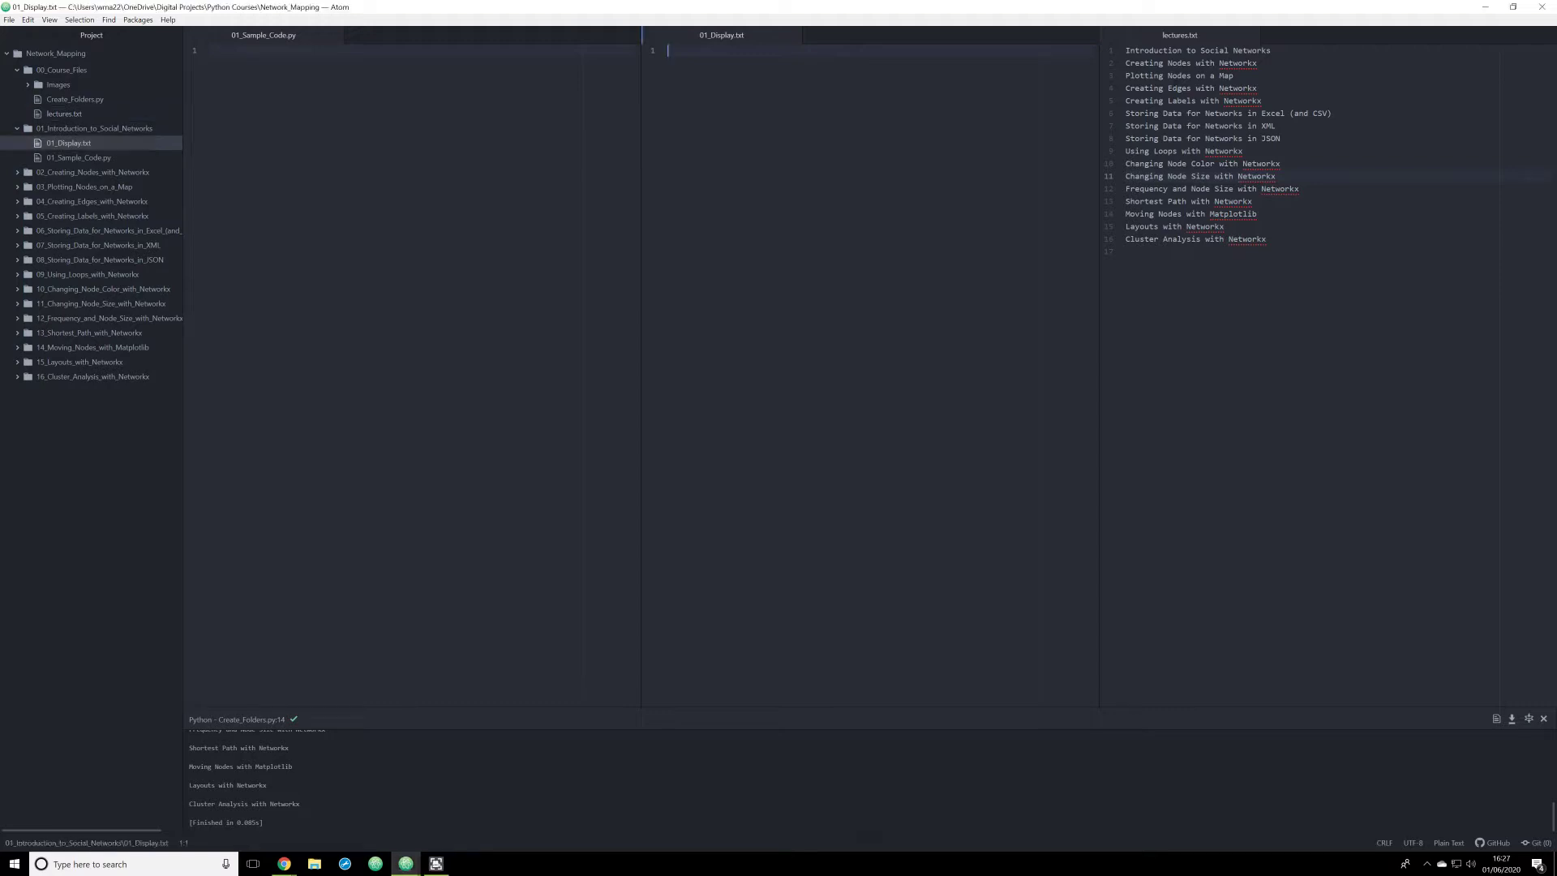
- Add 'Networkx' and 'Matplotlib' on separate lines of 01_Display.txt
type("Networkx")
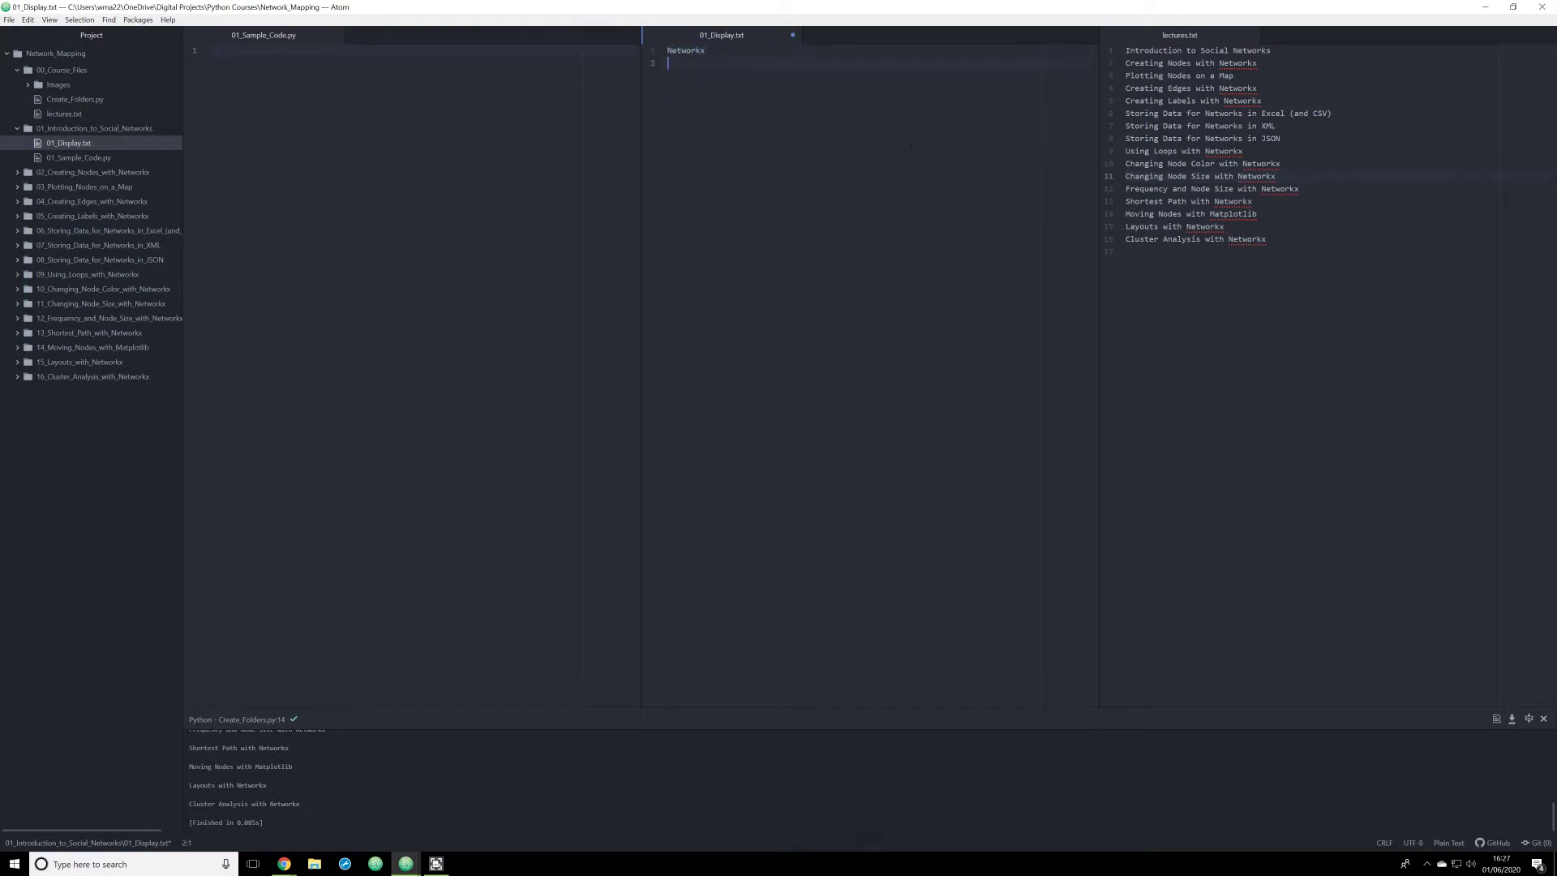
type("Matplotlib")
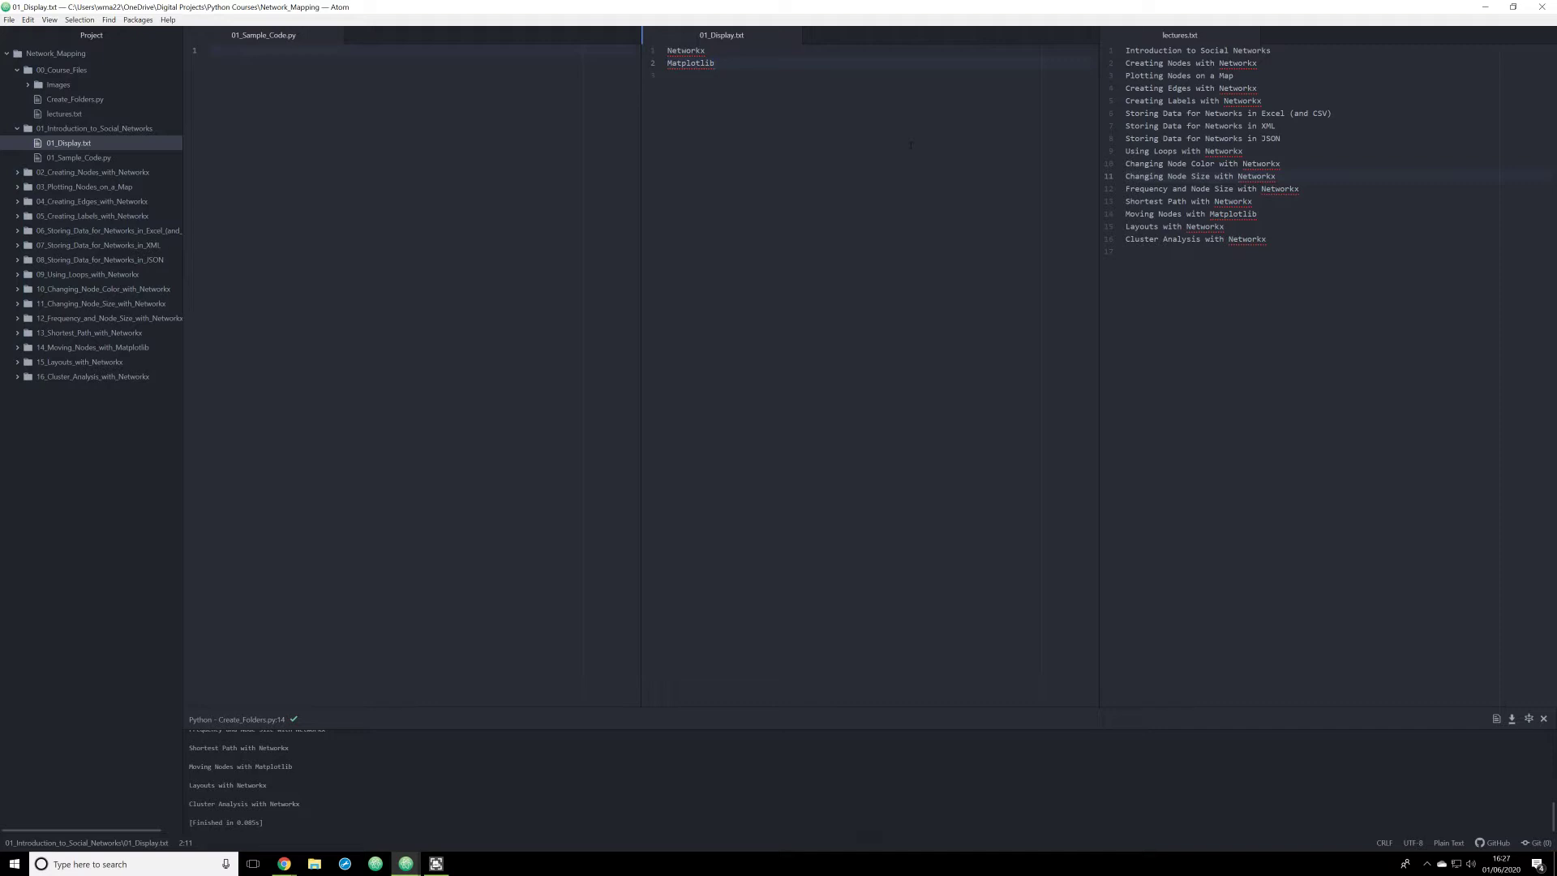
left_click(715, 63)
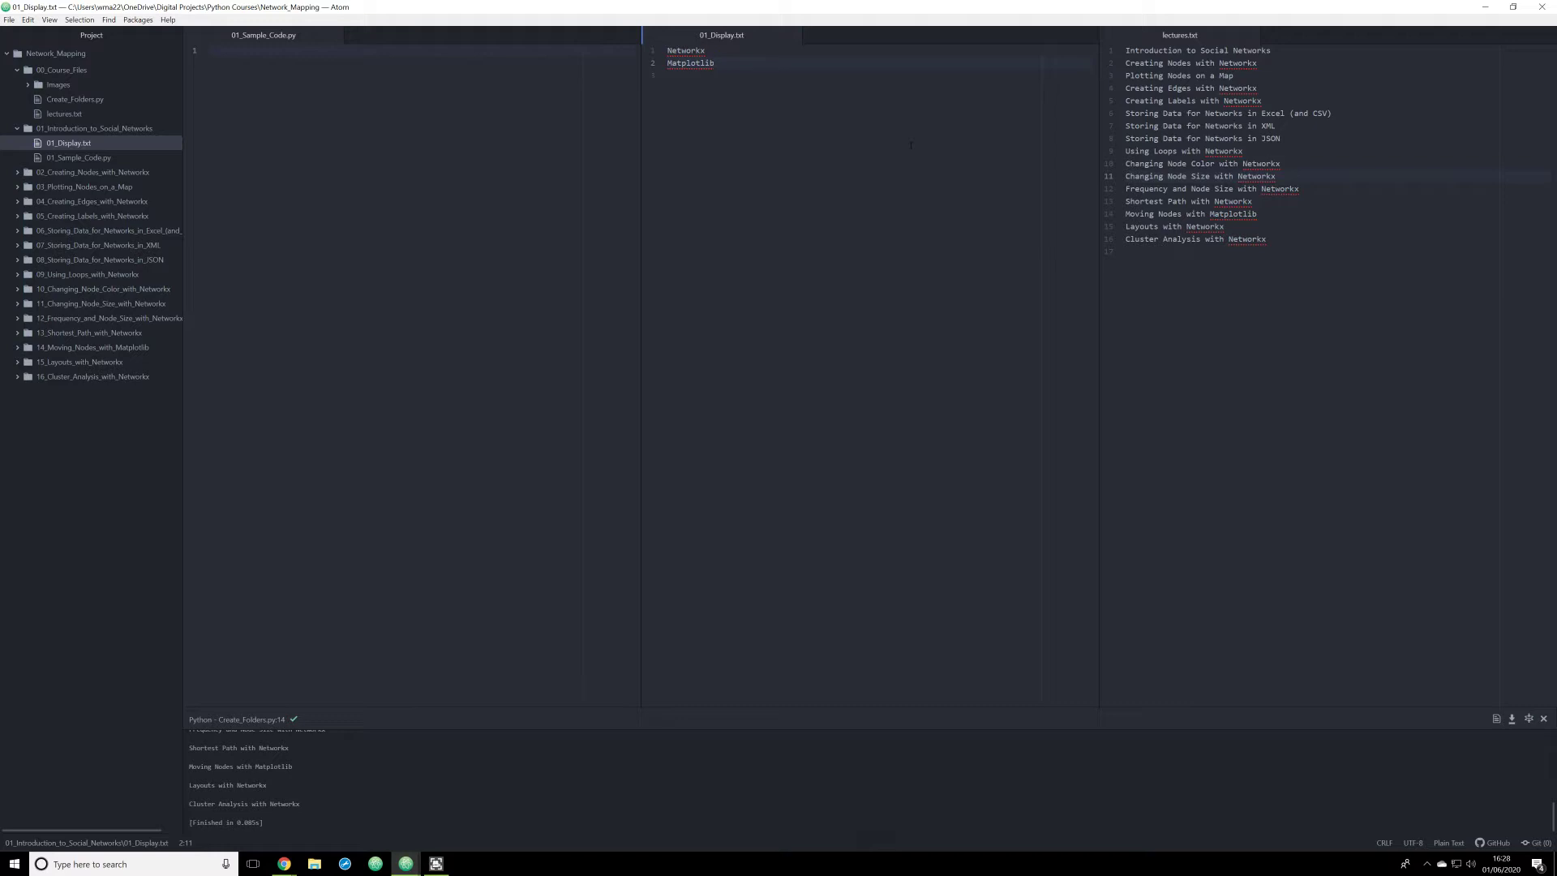
left_click(715, 63)
type("pip")
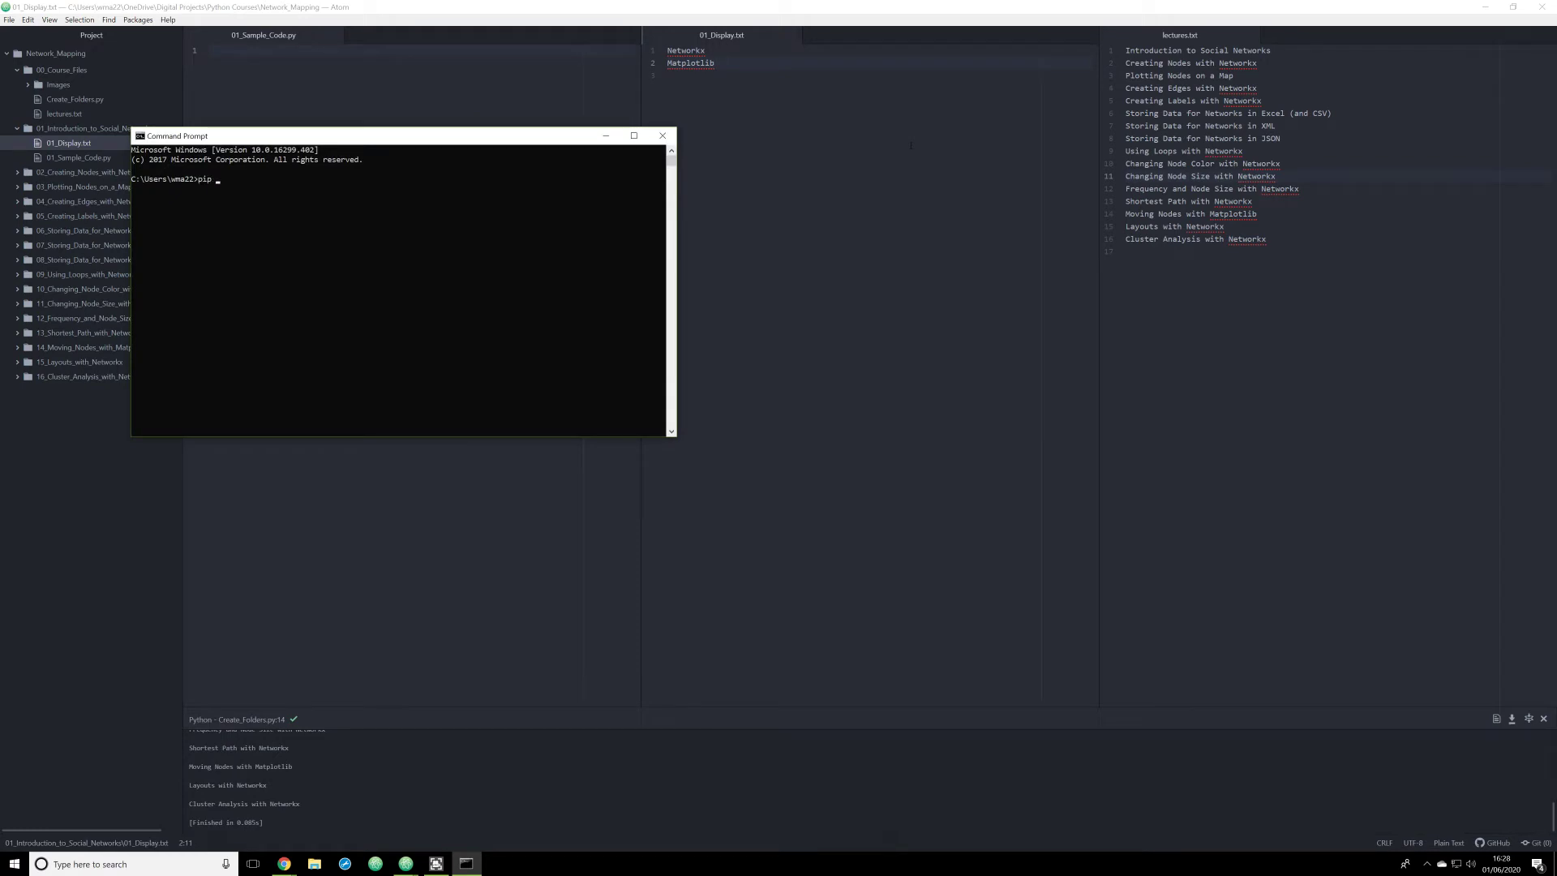
- Run the pip install check showing the package is already satisfied, then close Command Prompt
type("matplotlib")
type("pip install networkx")
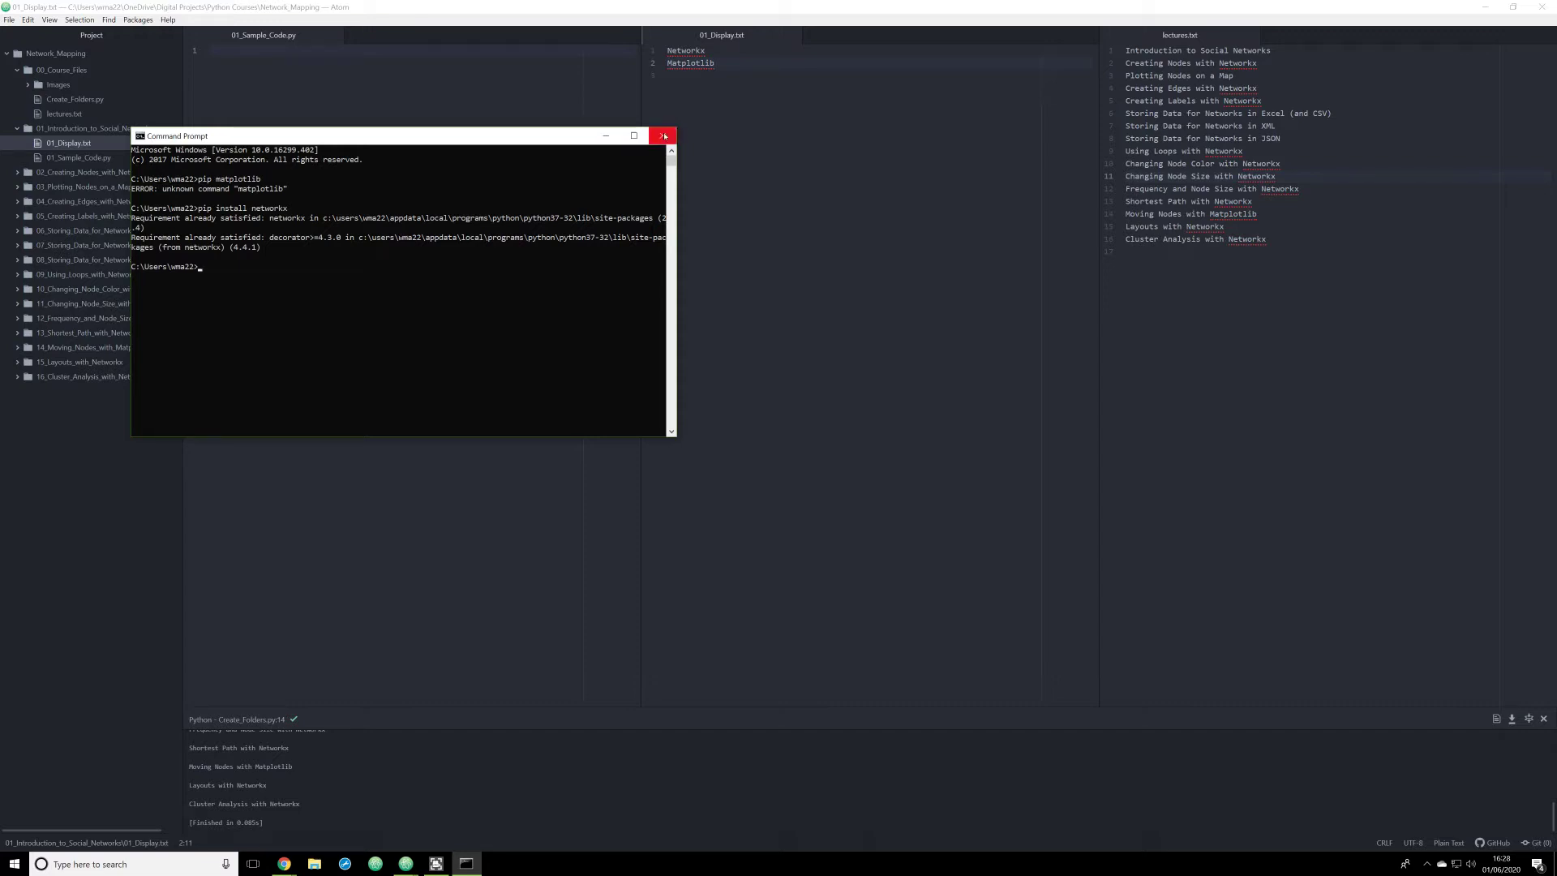
left_click(662, 136)
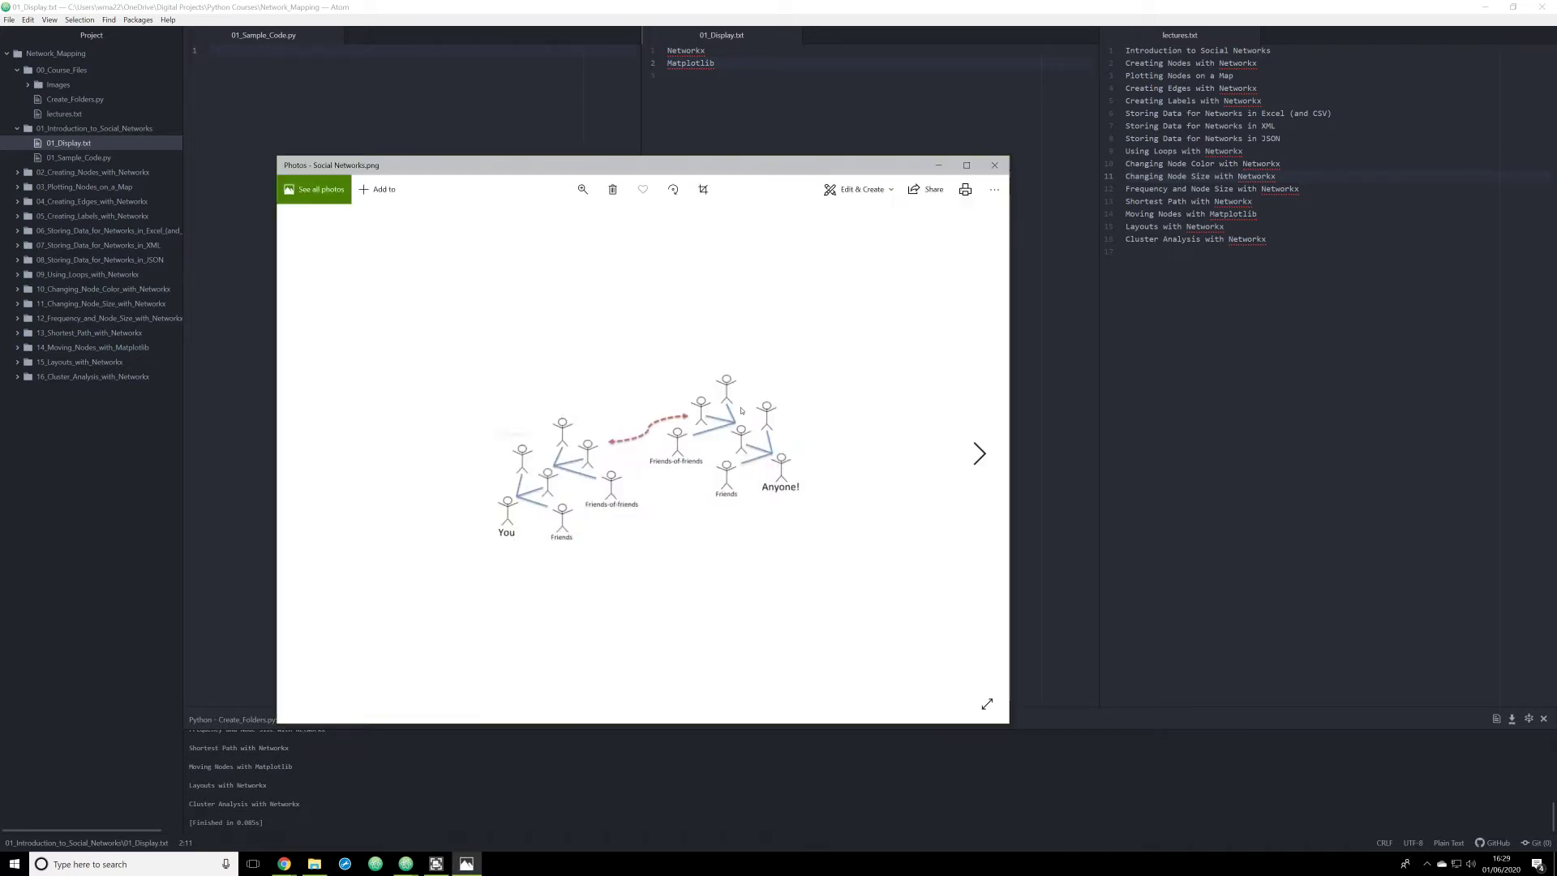
mouse_move(485, 506)
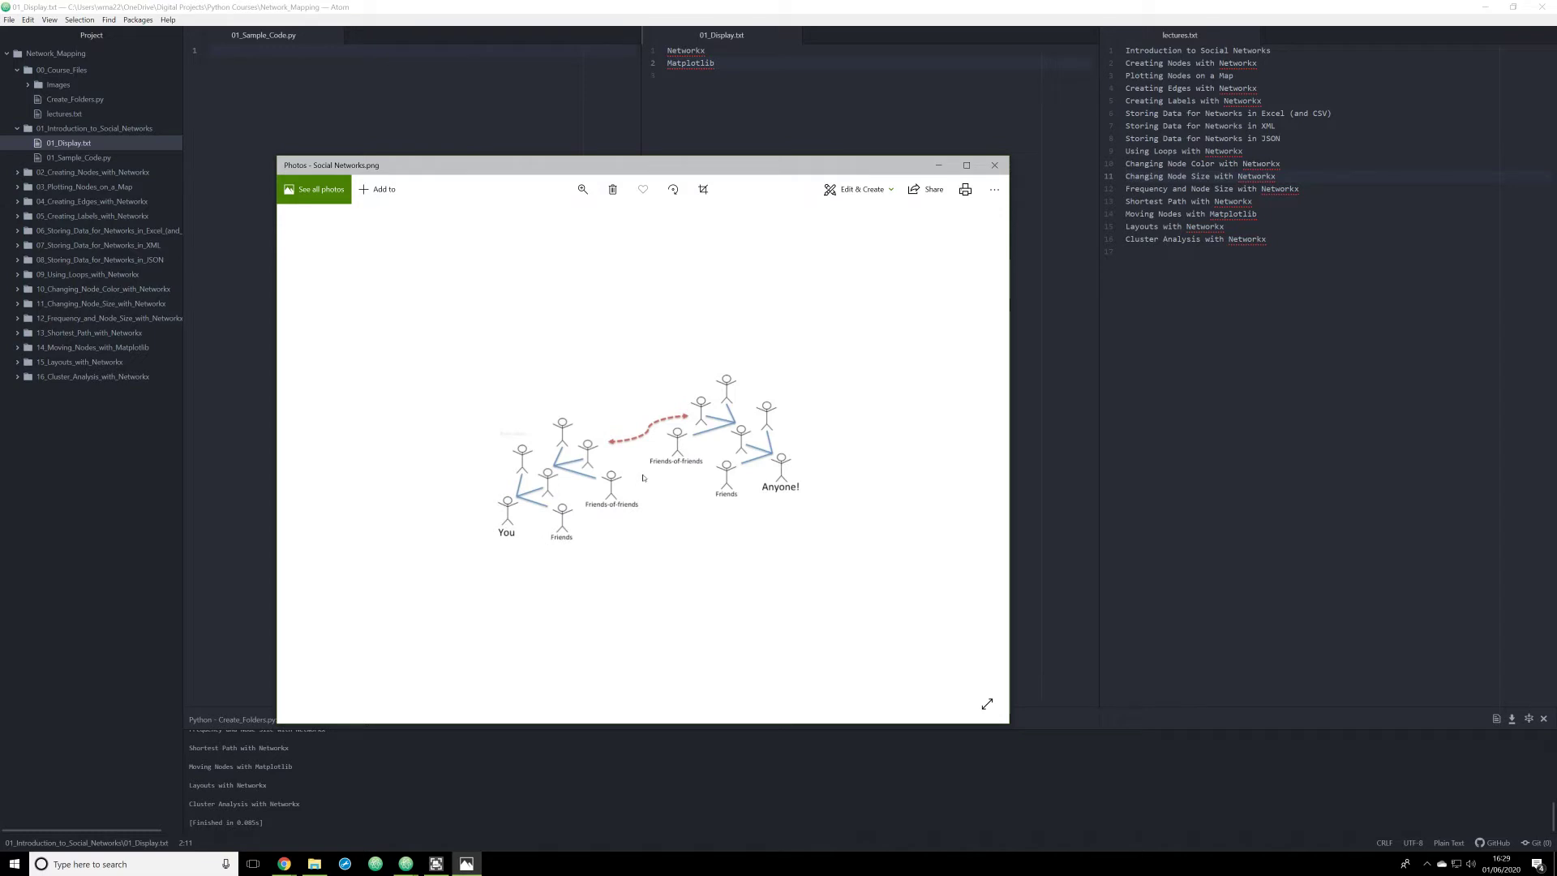
mouse_move(662, 475)
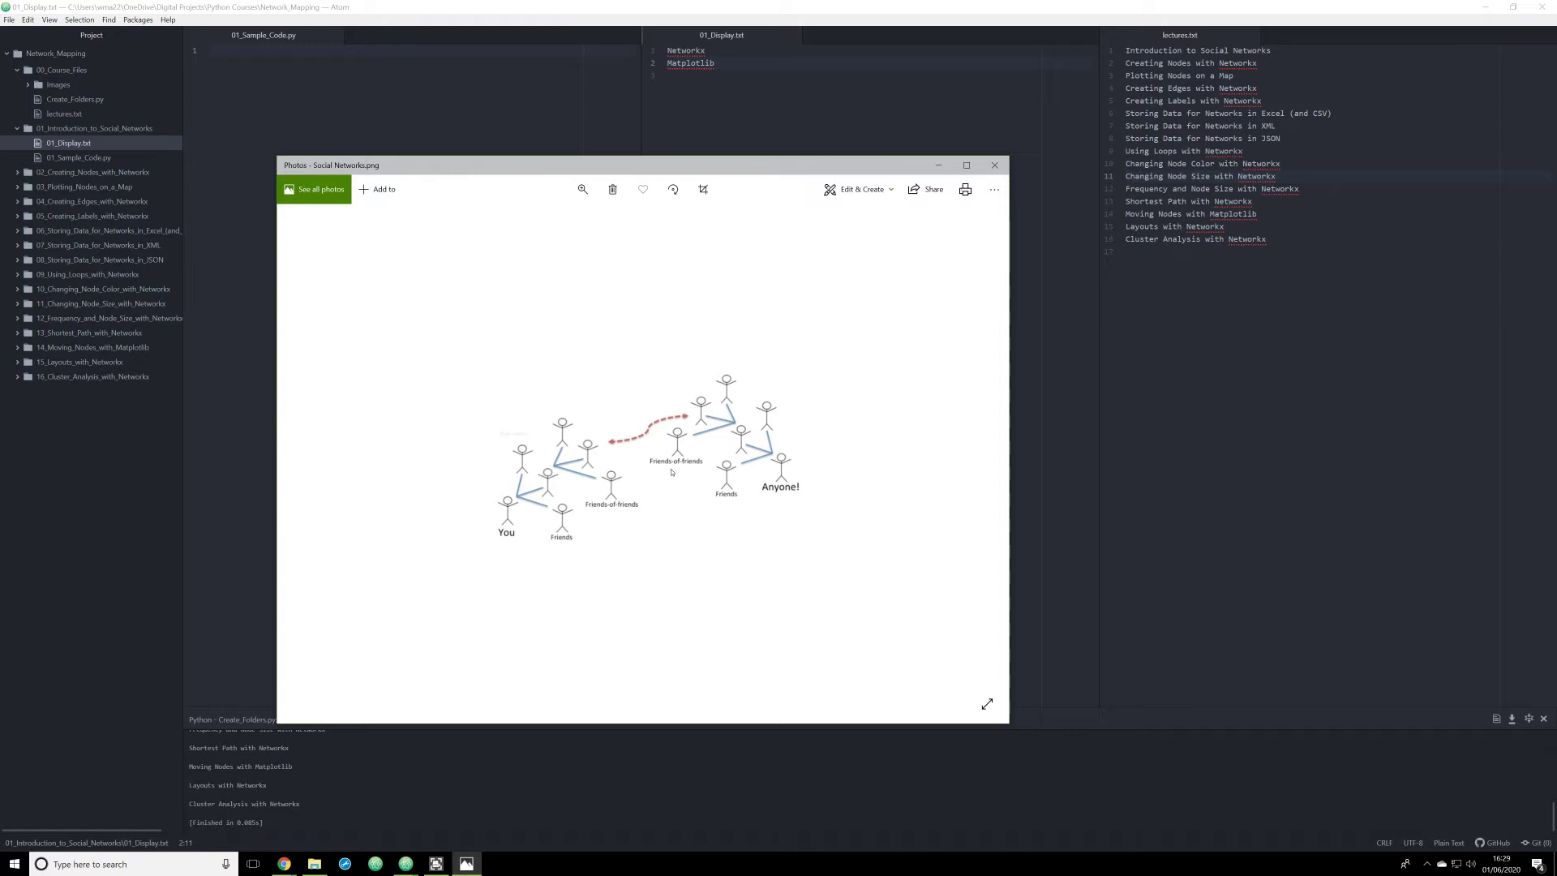
mouse_move(887, 379)
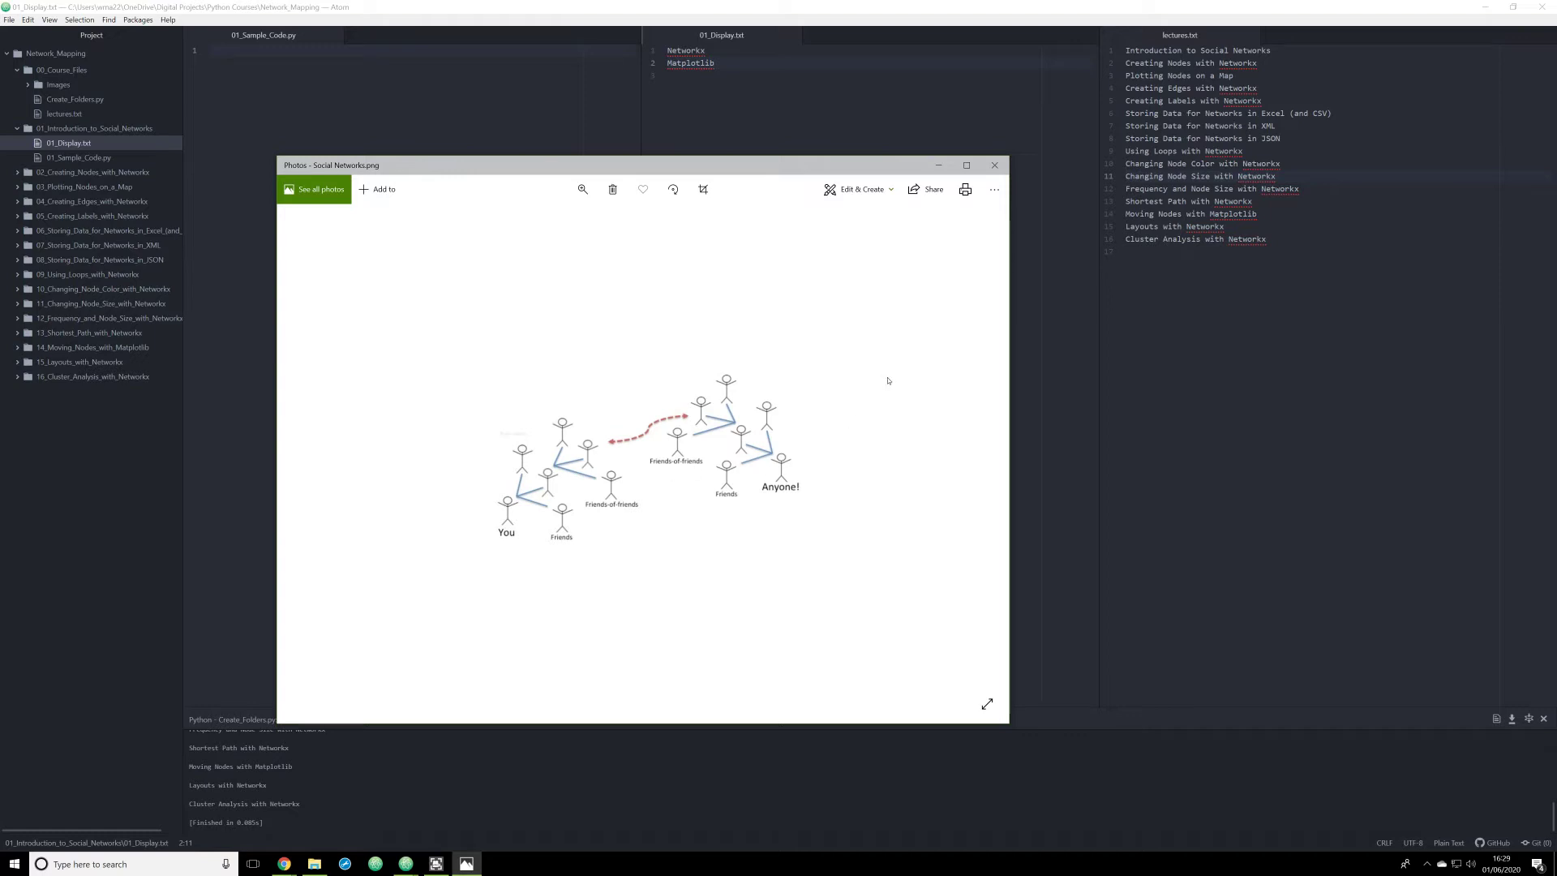
mouse_move(842, 364)
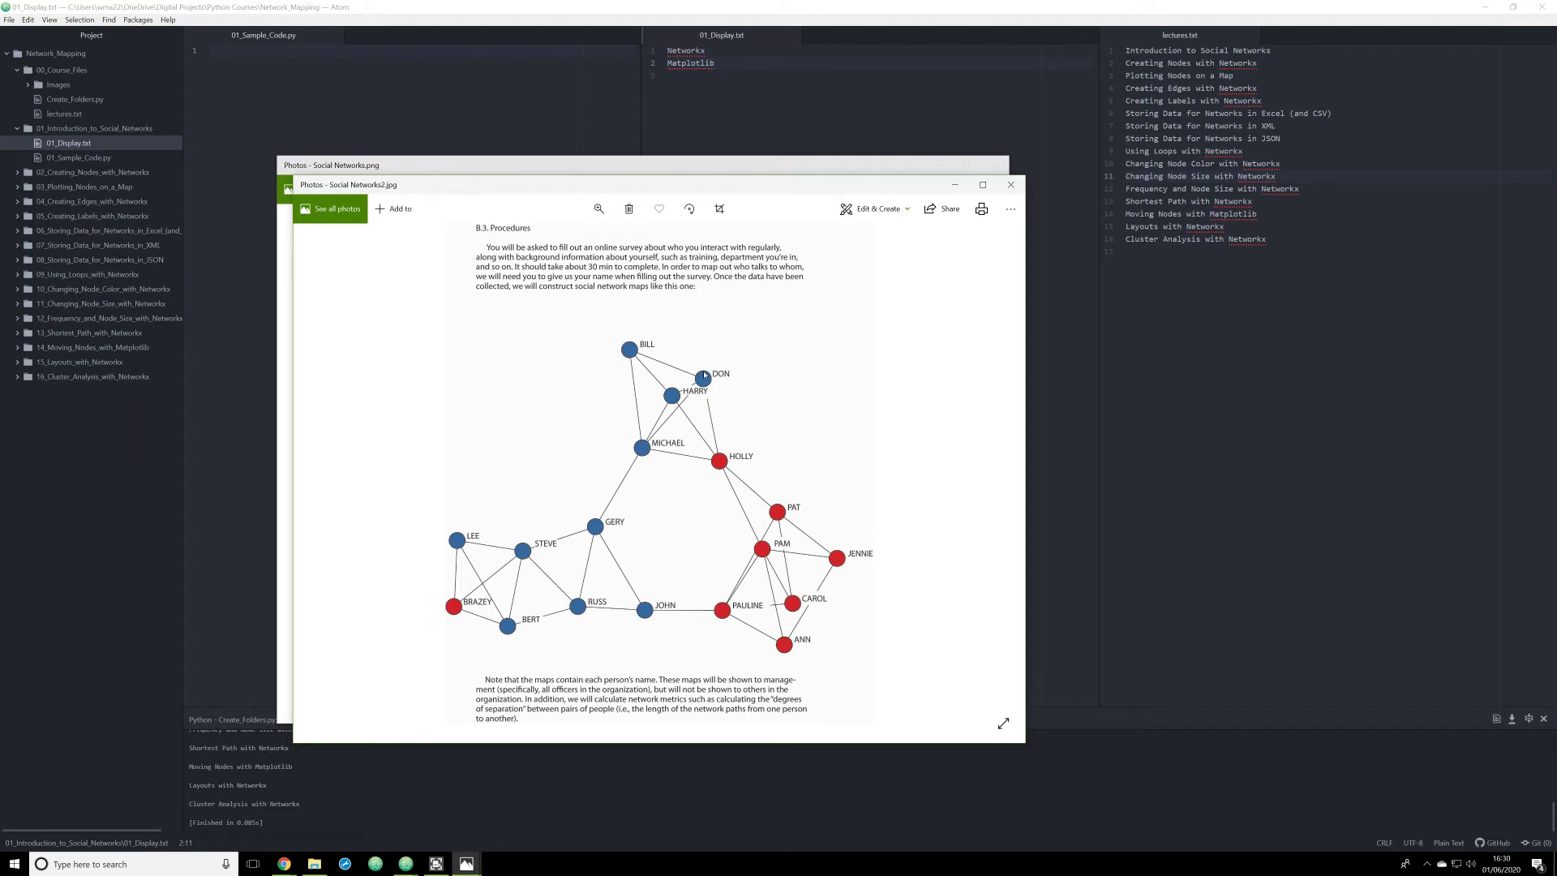
mouse_move(679, 365)
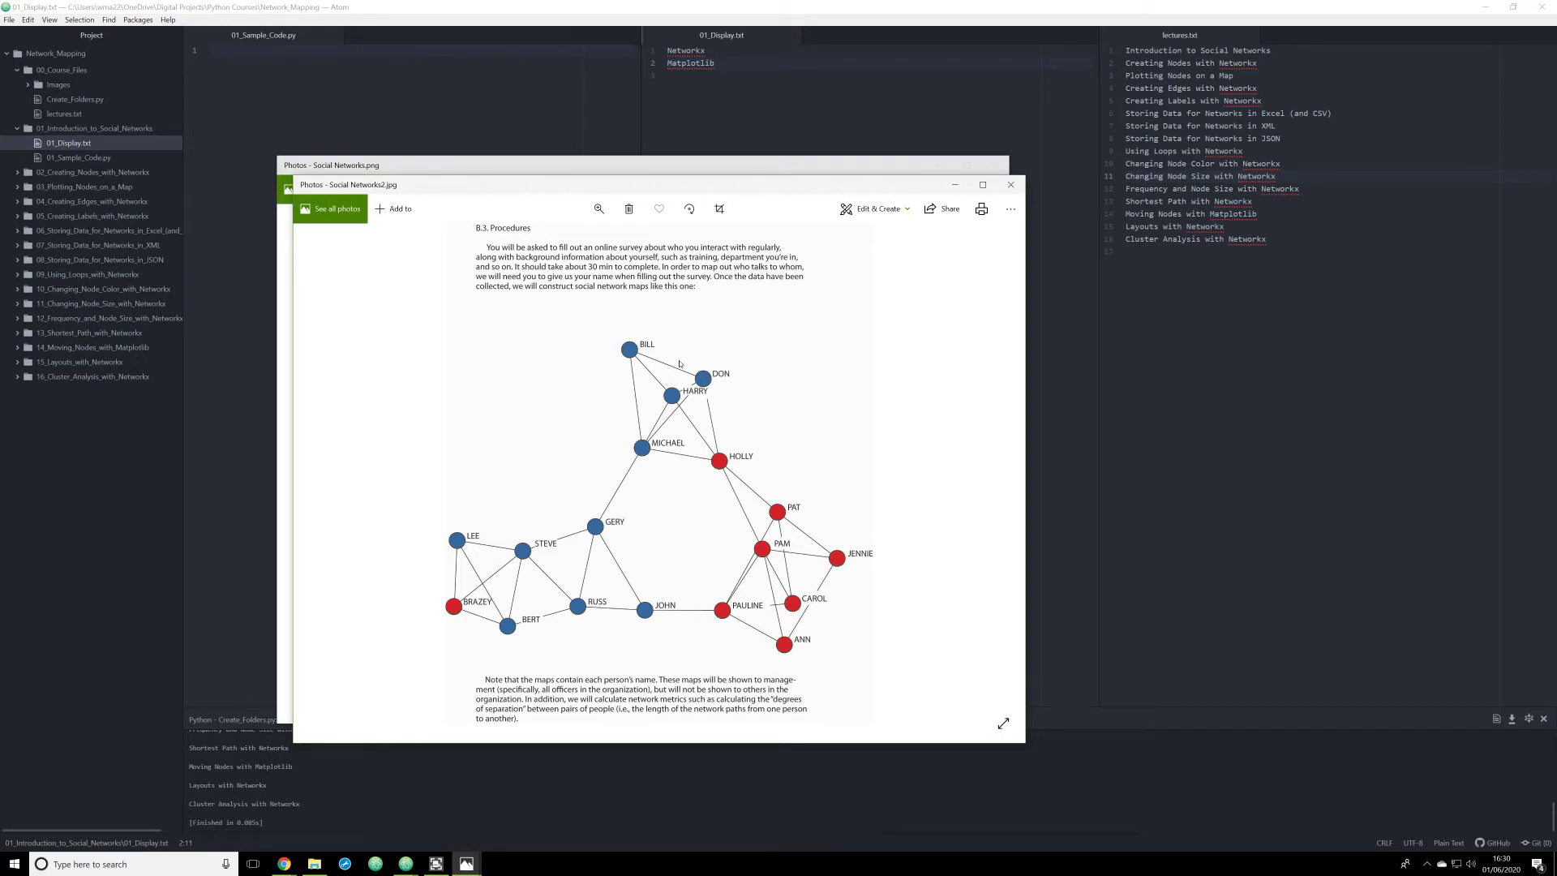
mouse_move(499, 629)
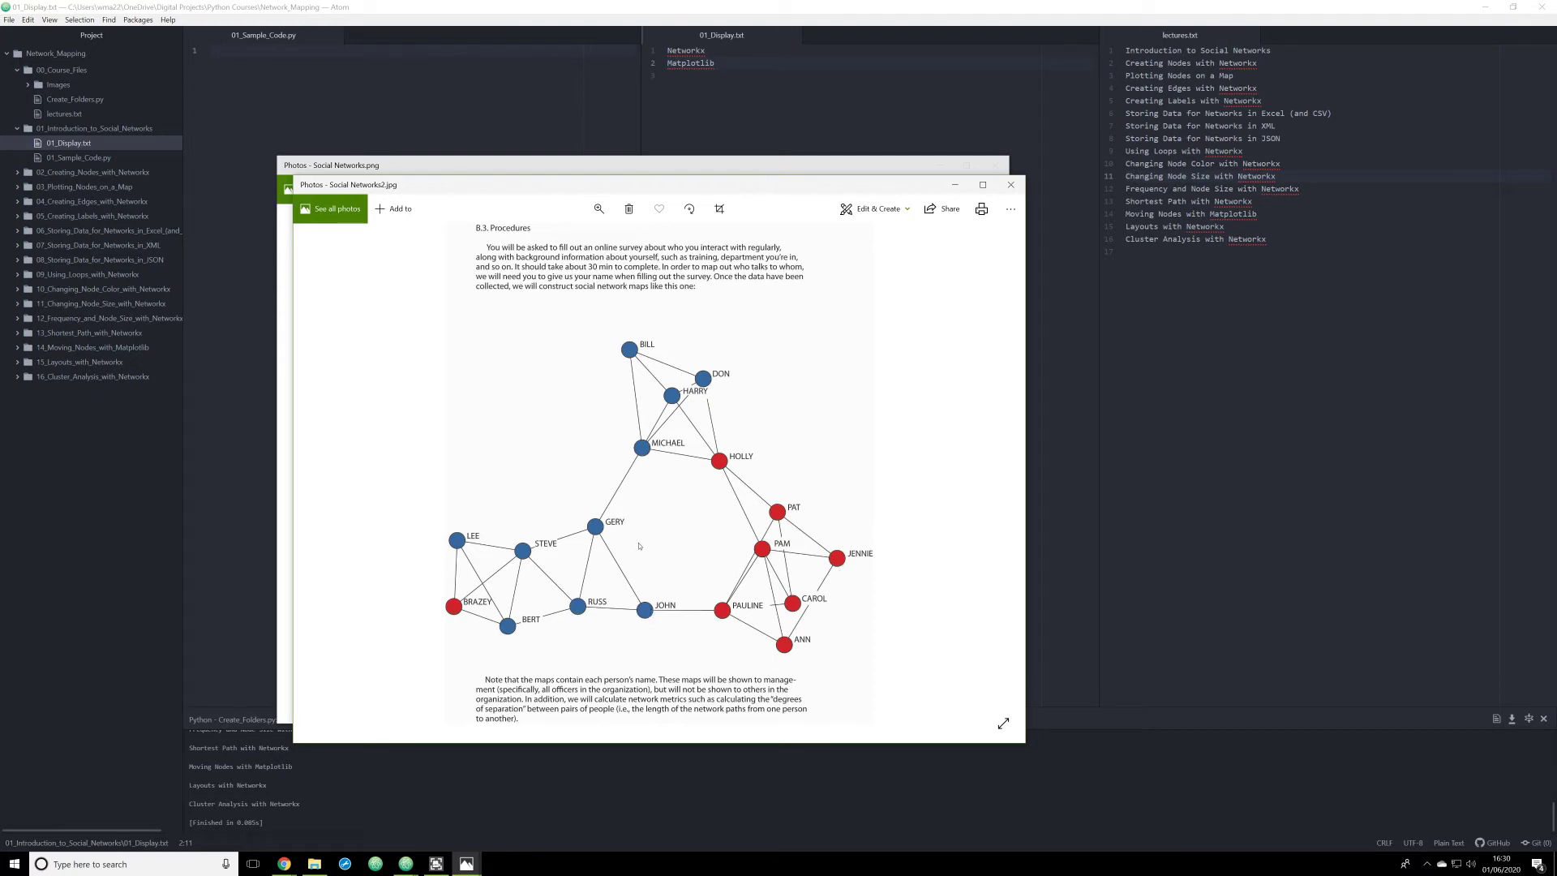
mouse_move(520, 569)
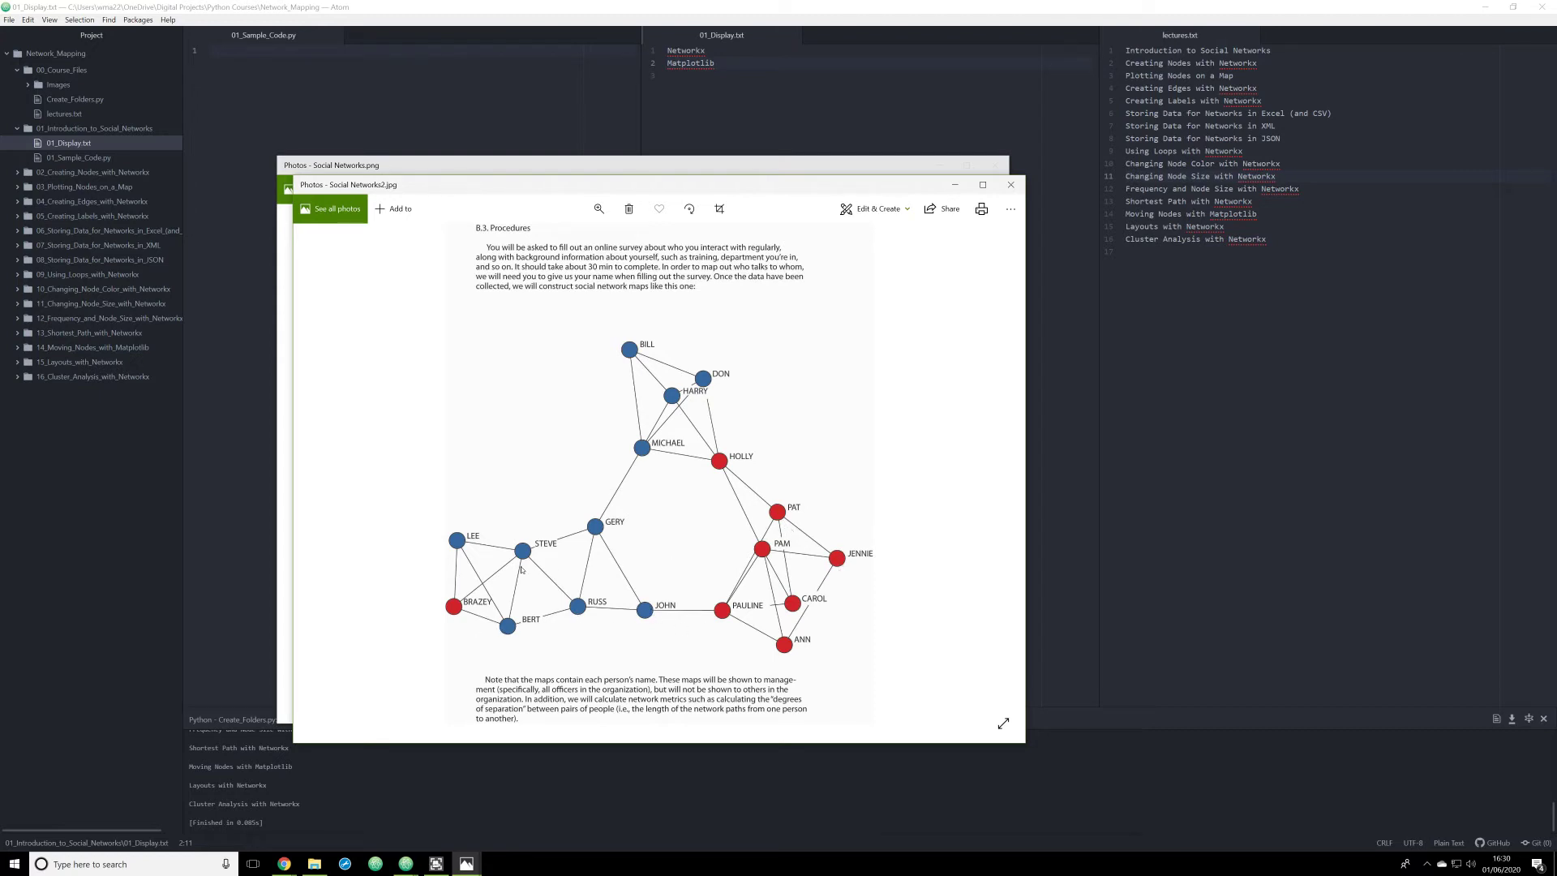
mouse_move(507, 550)
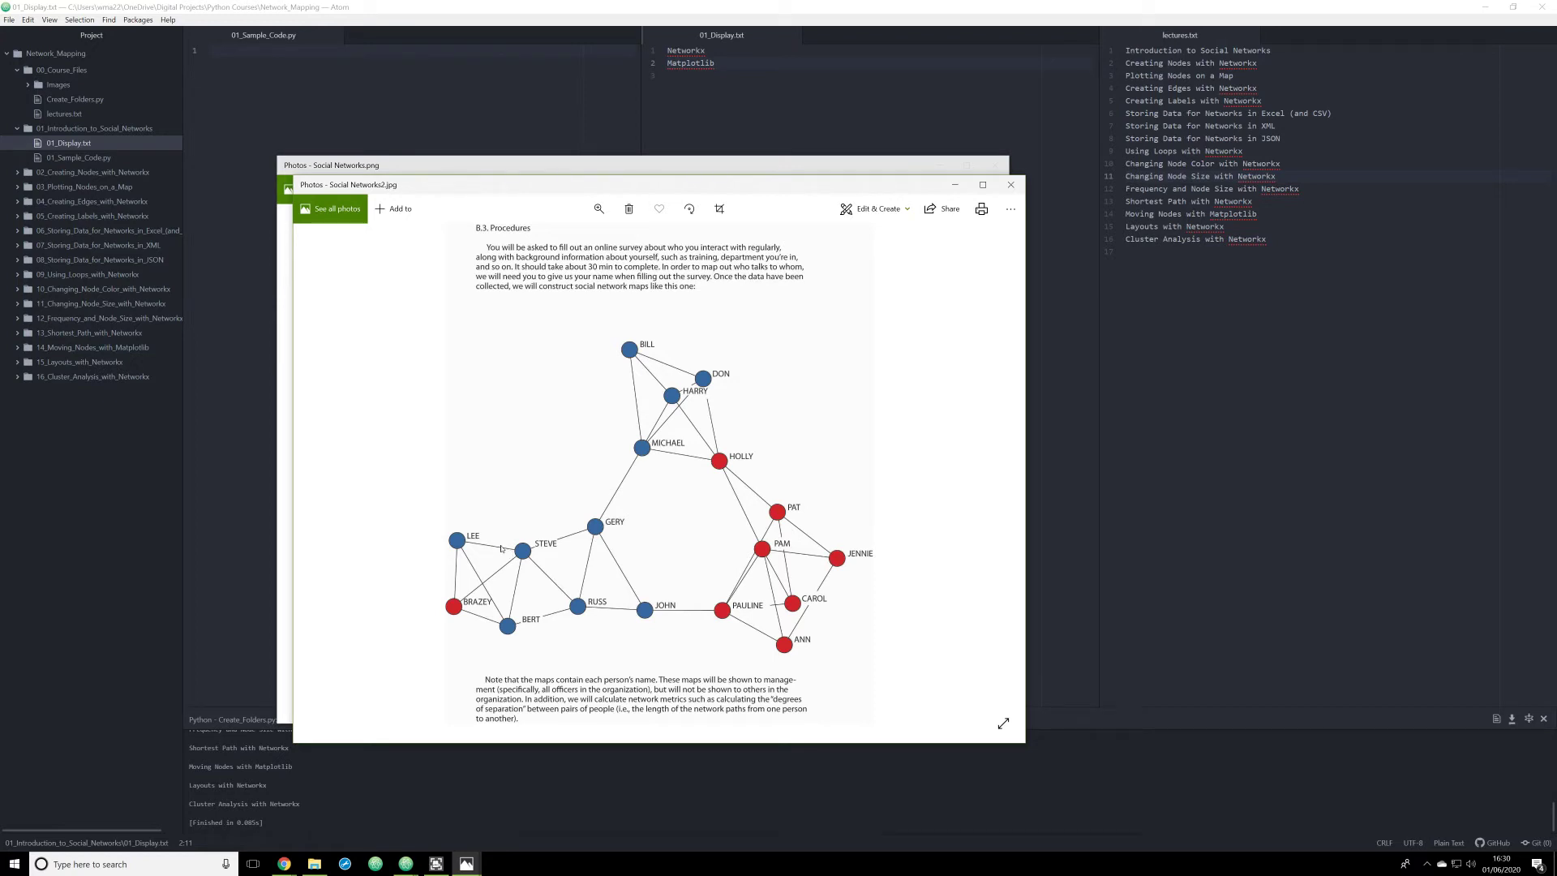
mouse_move(496, 545)
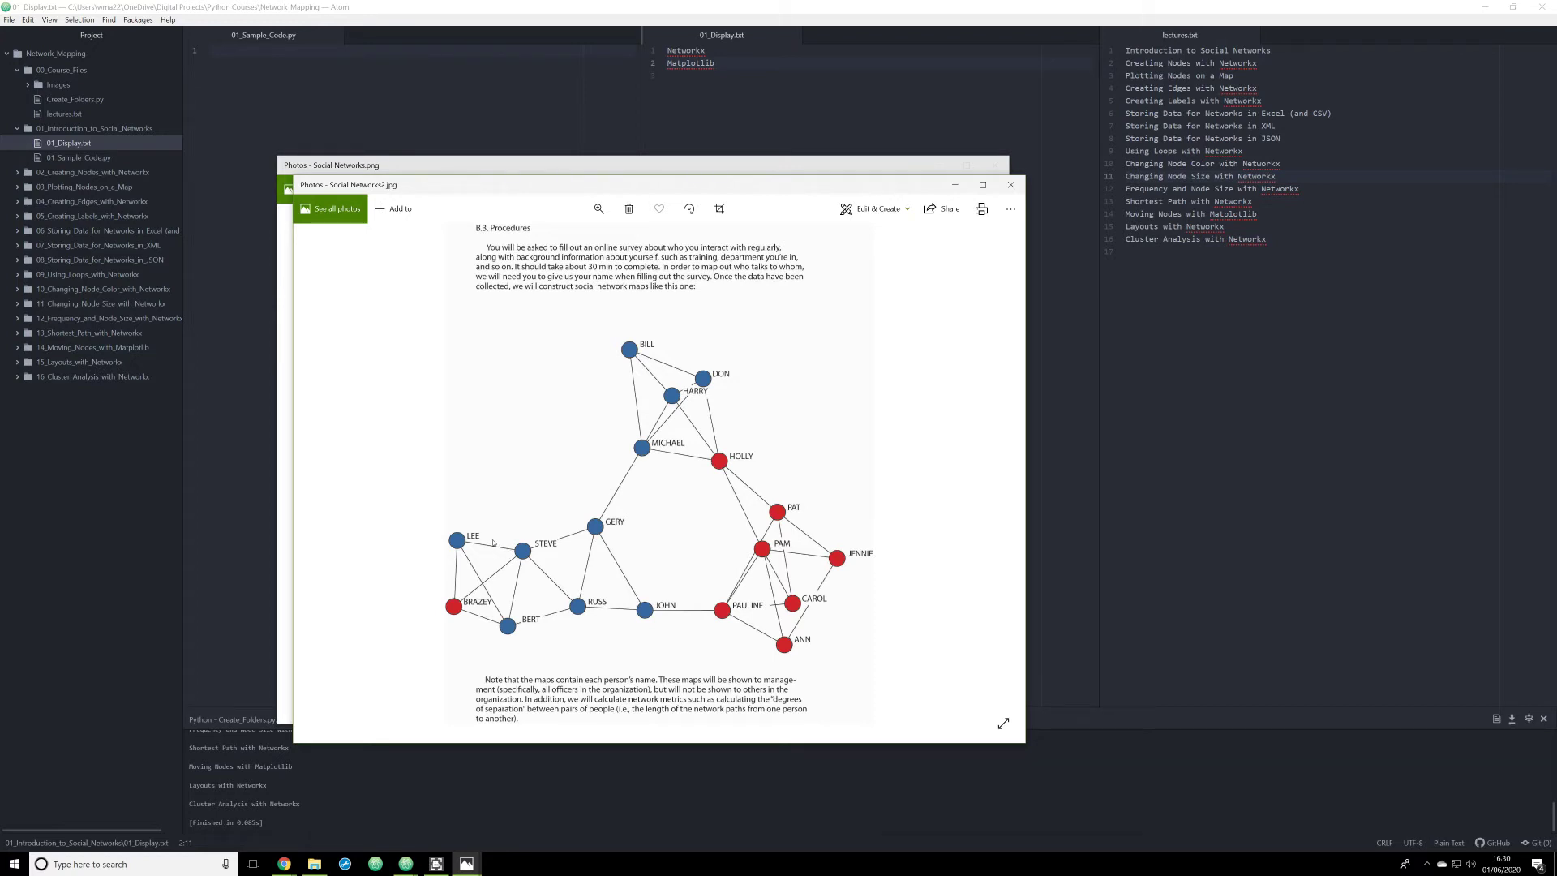
mouse_move(499, 537)
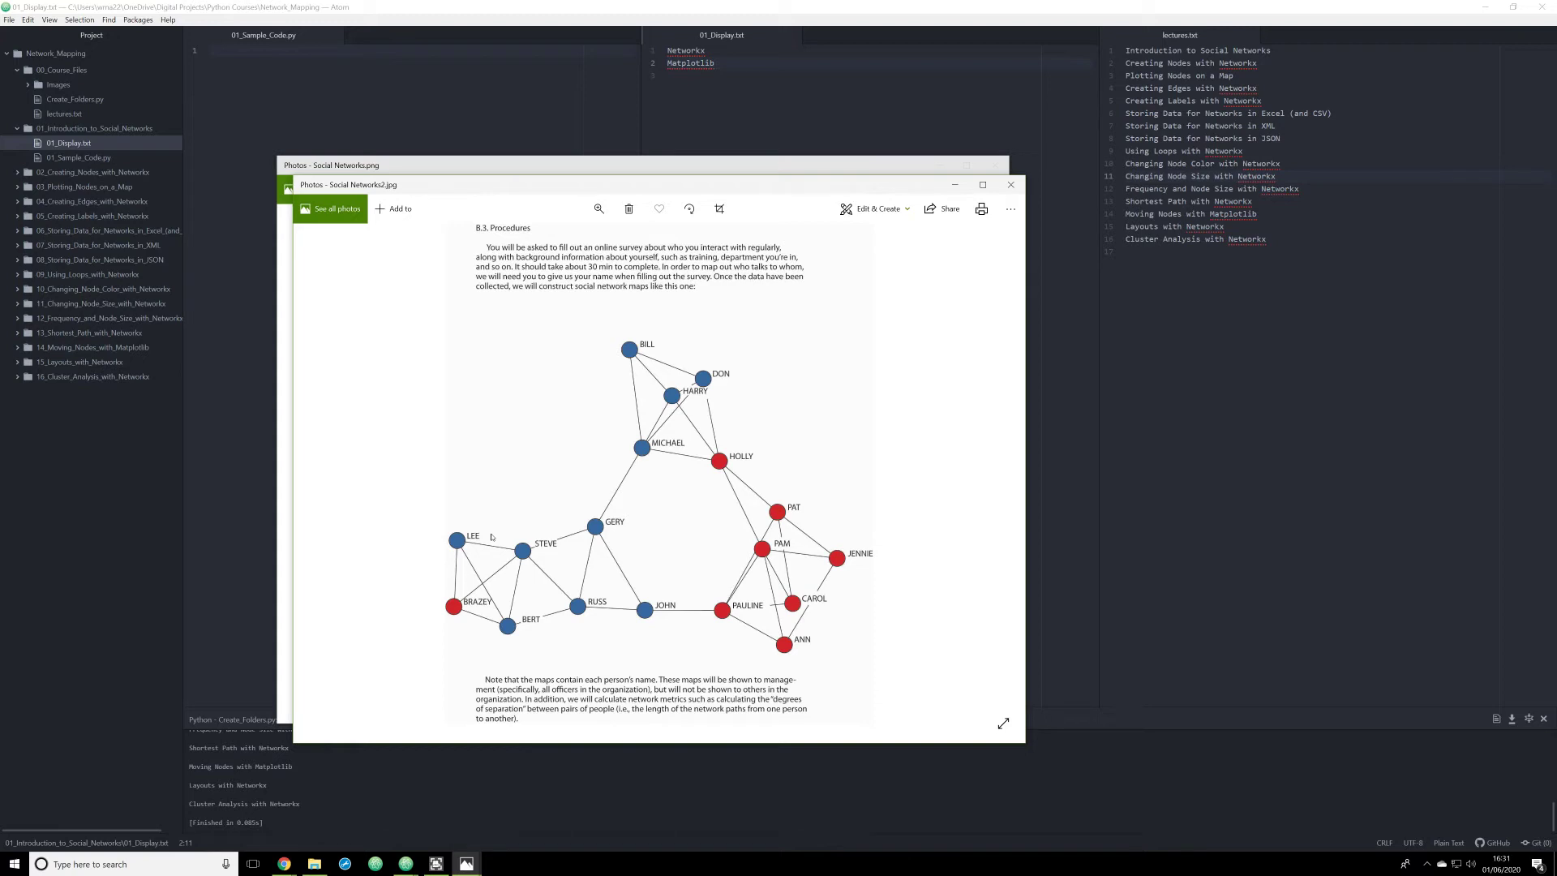
mouse_move(469, 545)
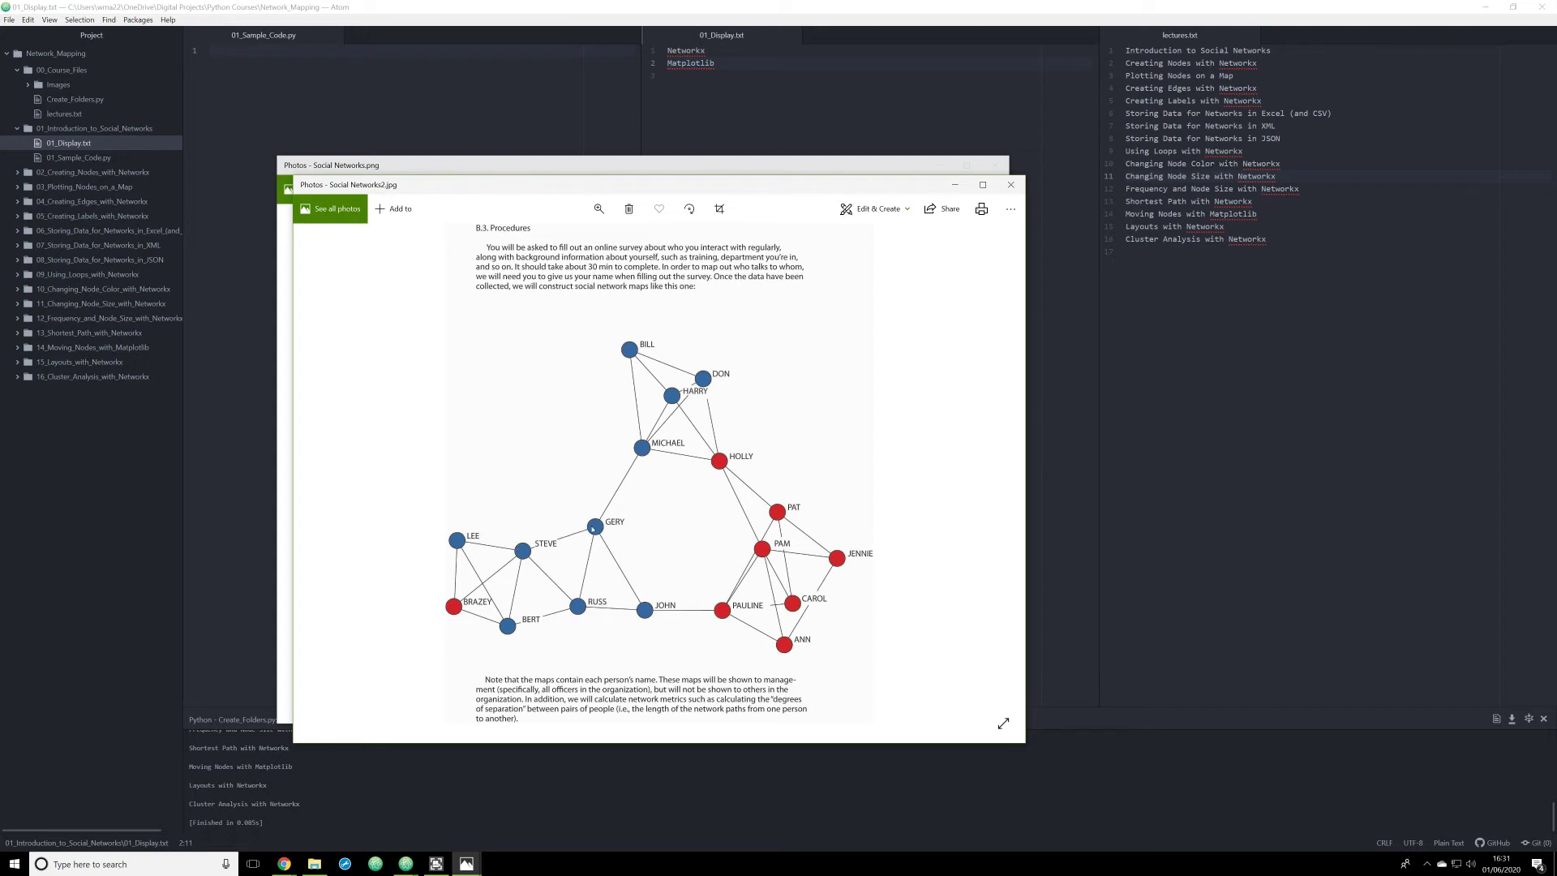
mouse_move(470, 545)
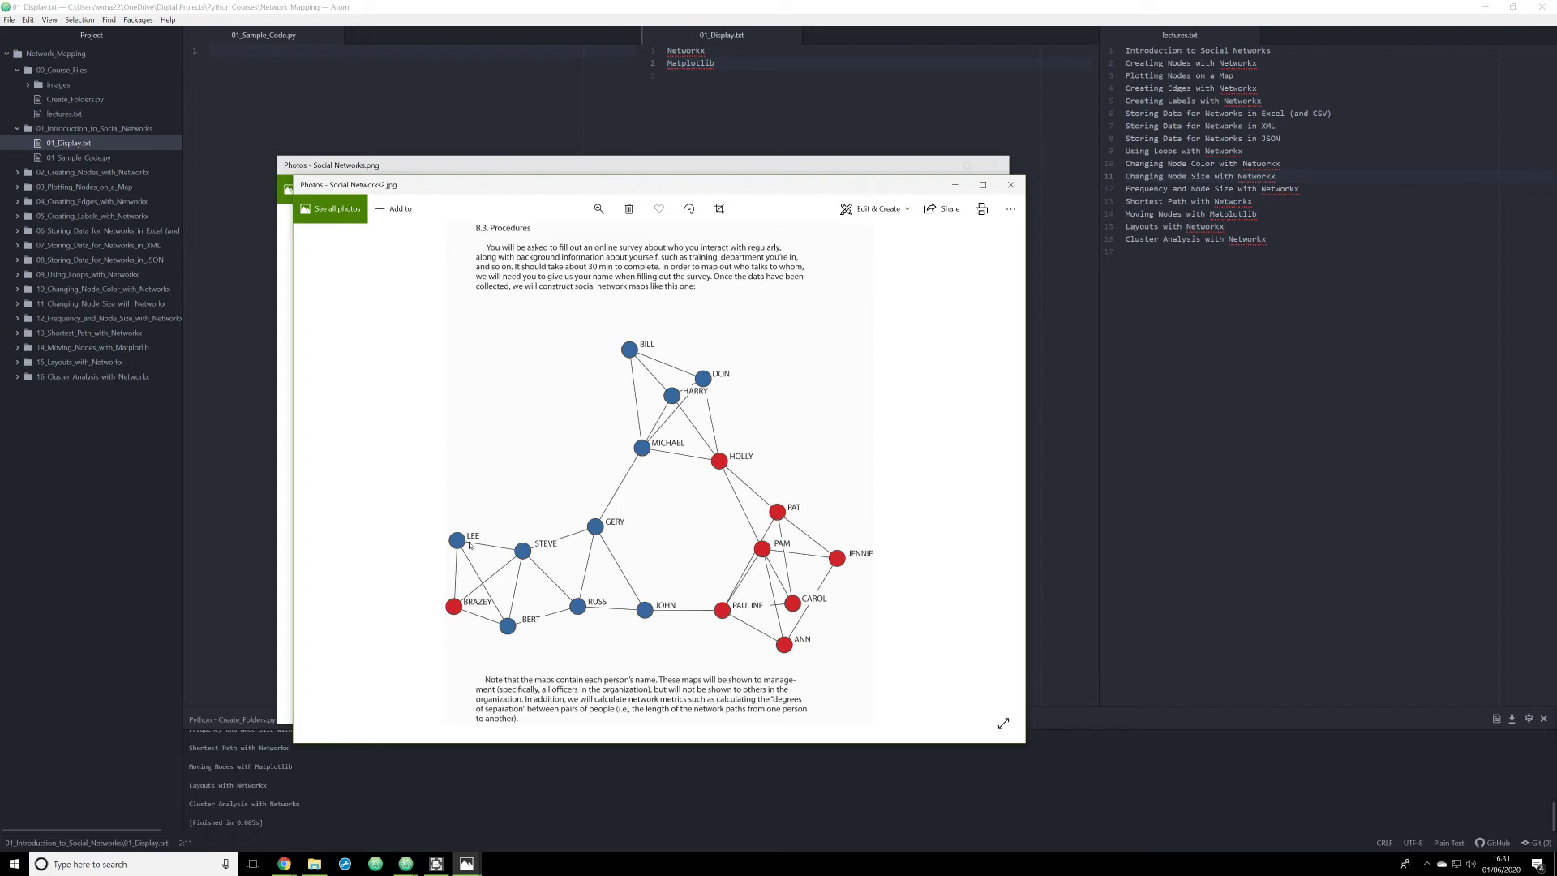
mouse_move(546, 534)
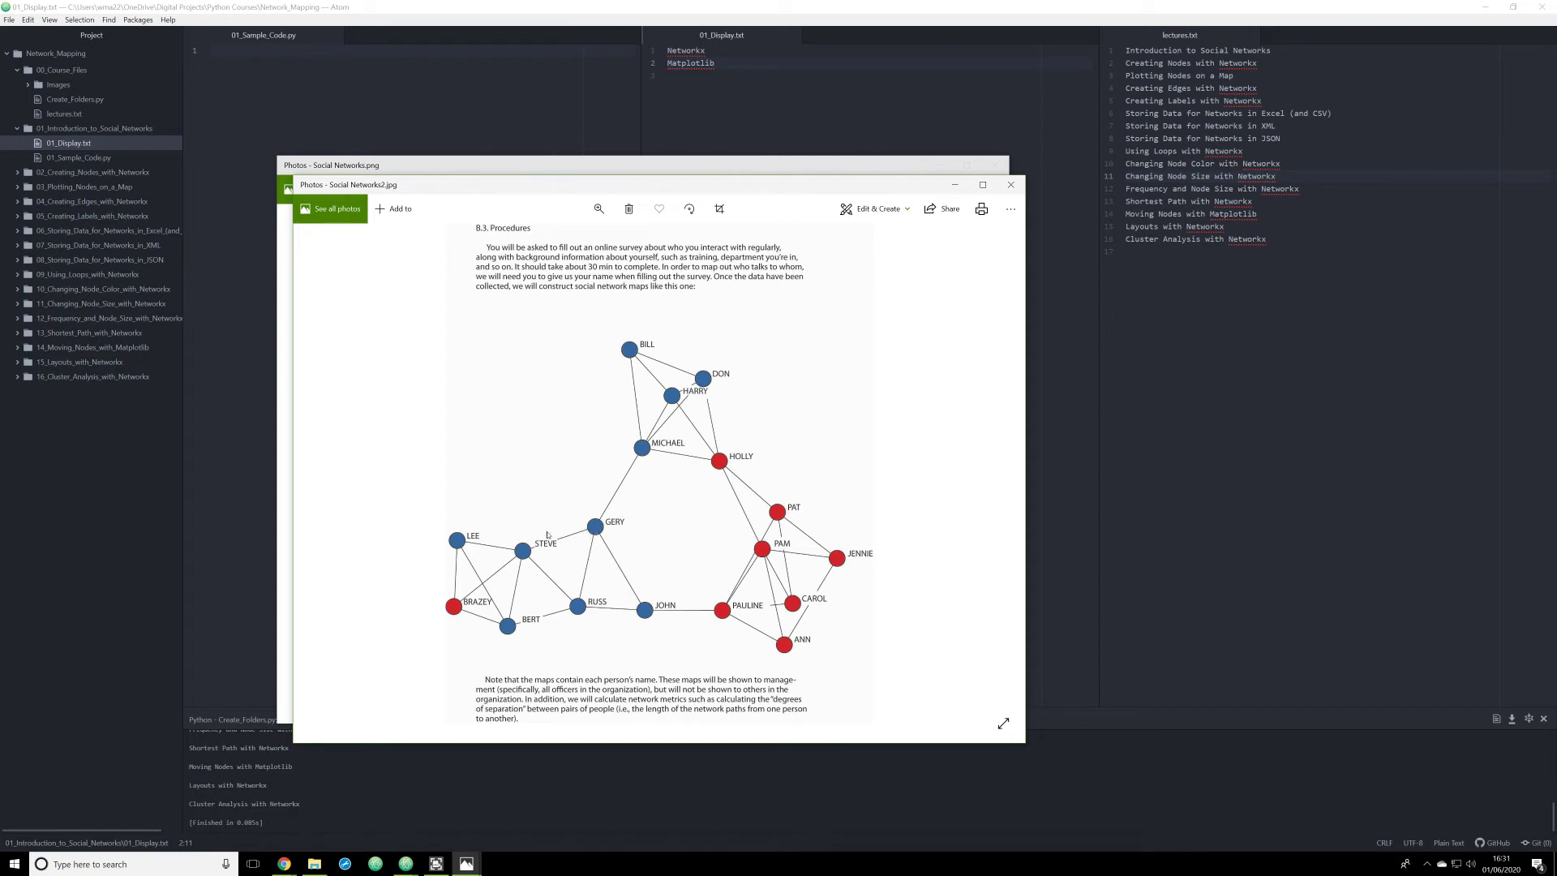
mouse_move(579, 535)
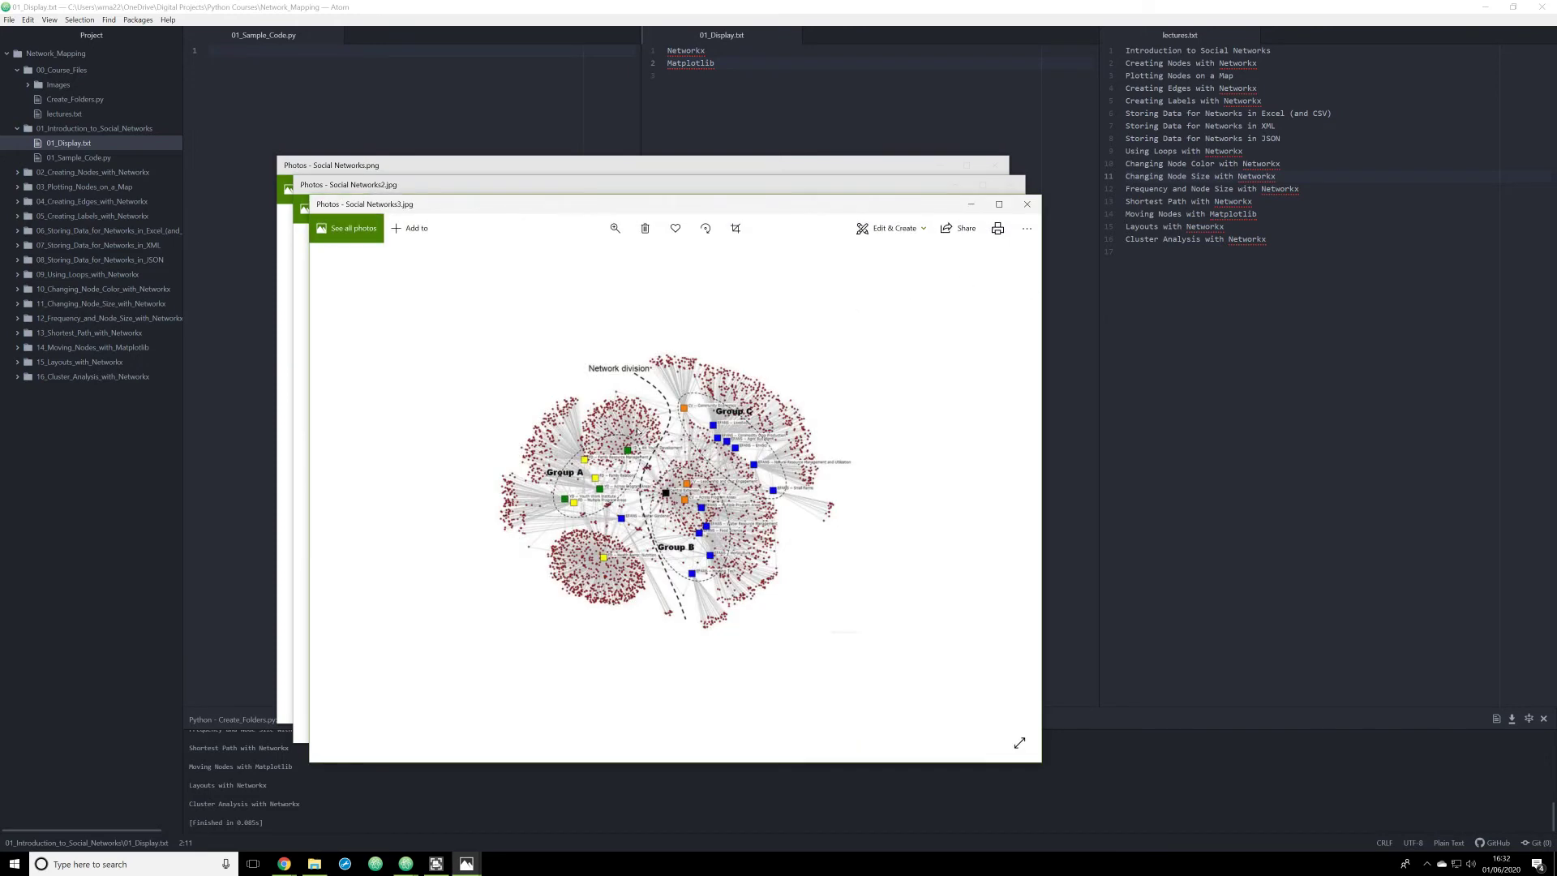
mouse_move(629, 461)
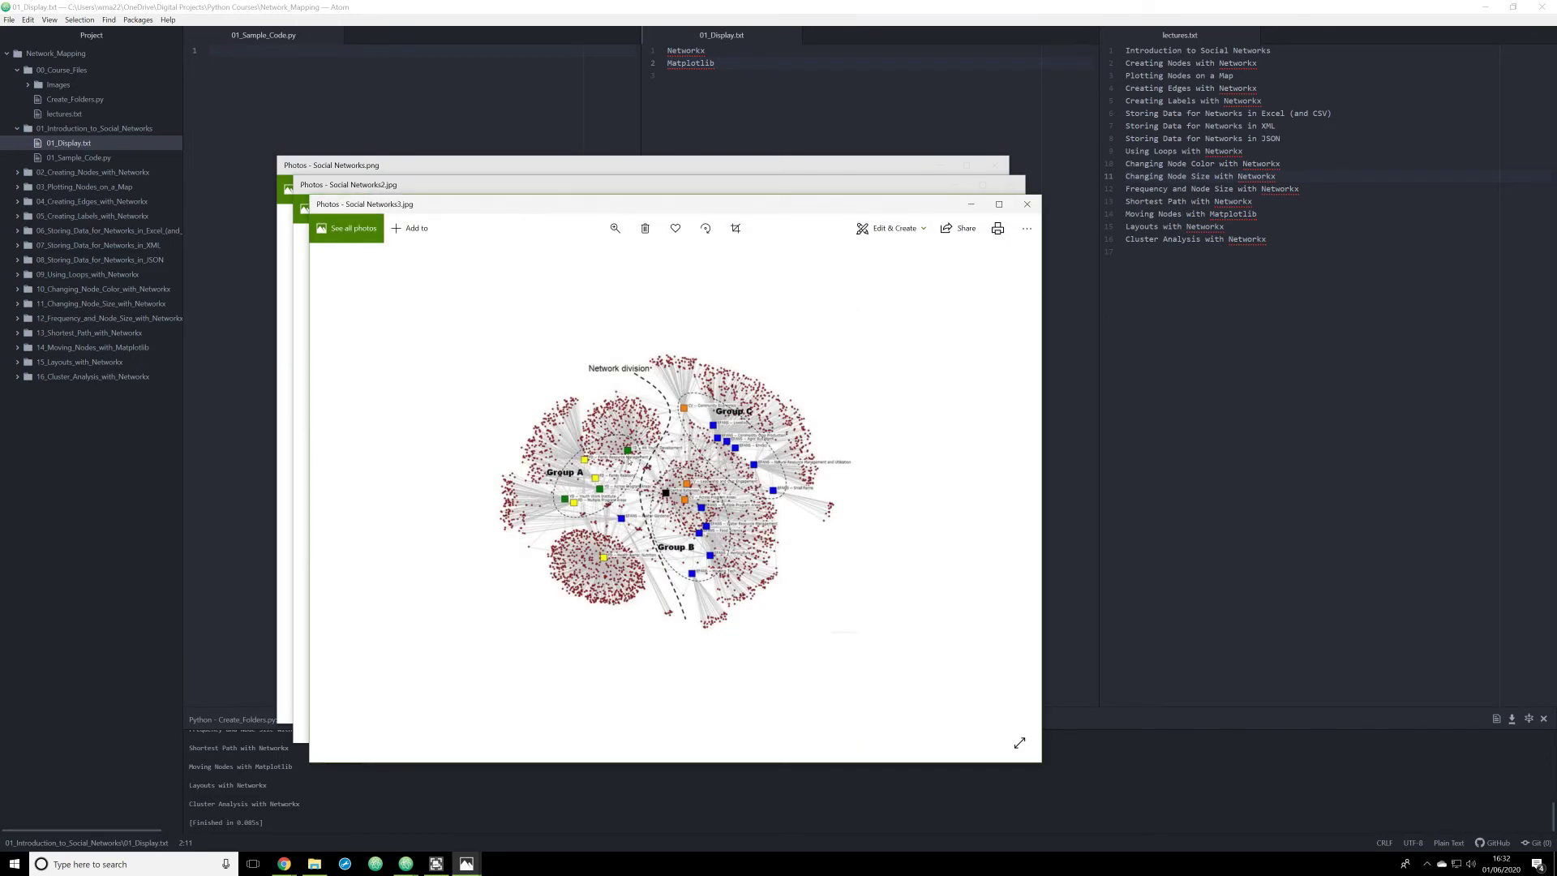
mouse_move(631, 462)
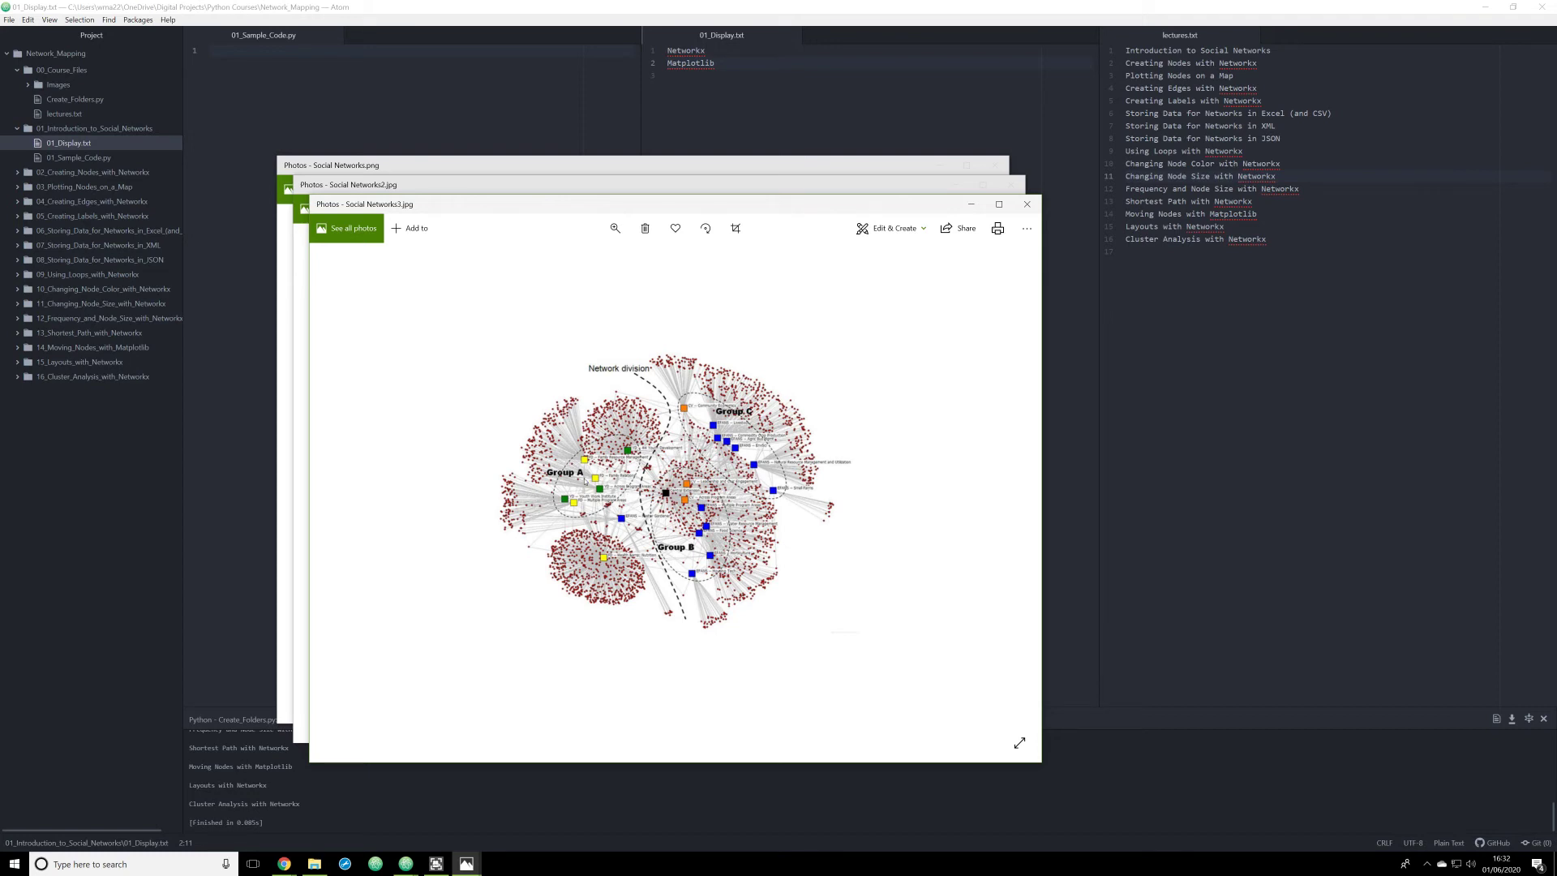
mouse_move(585, 481)
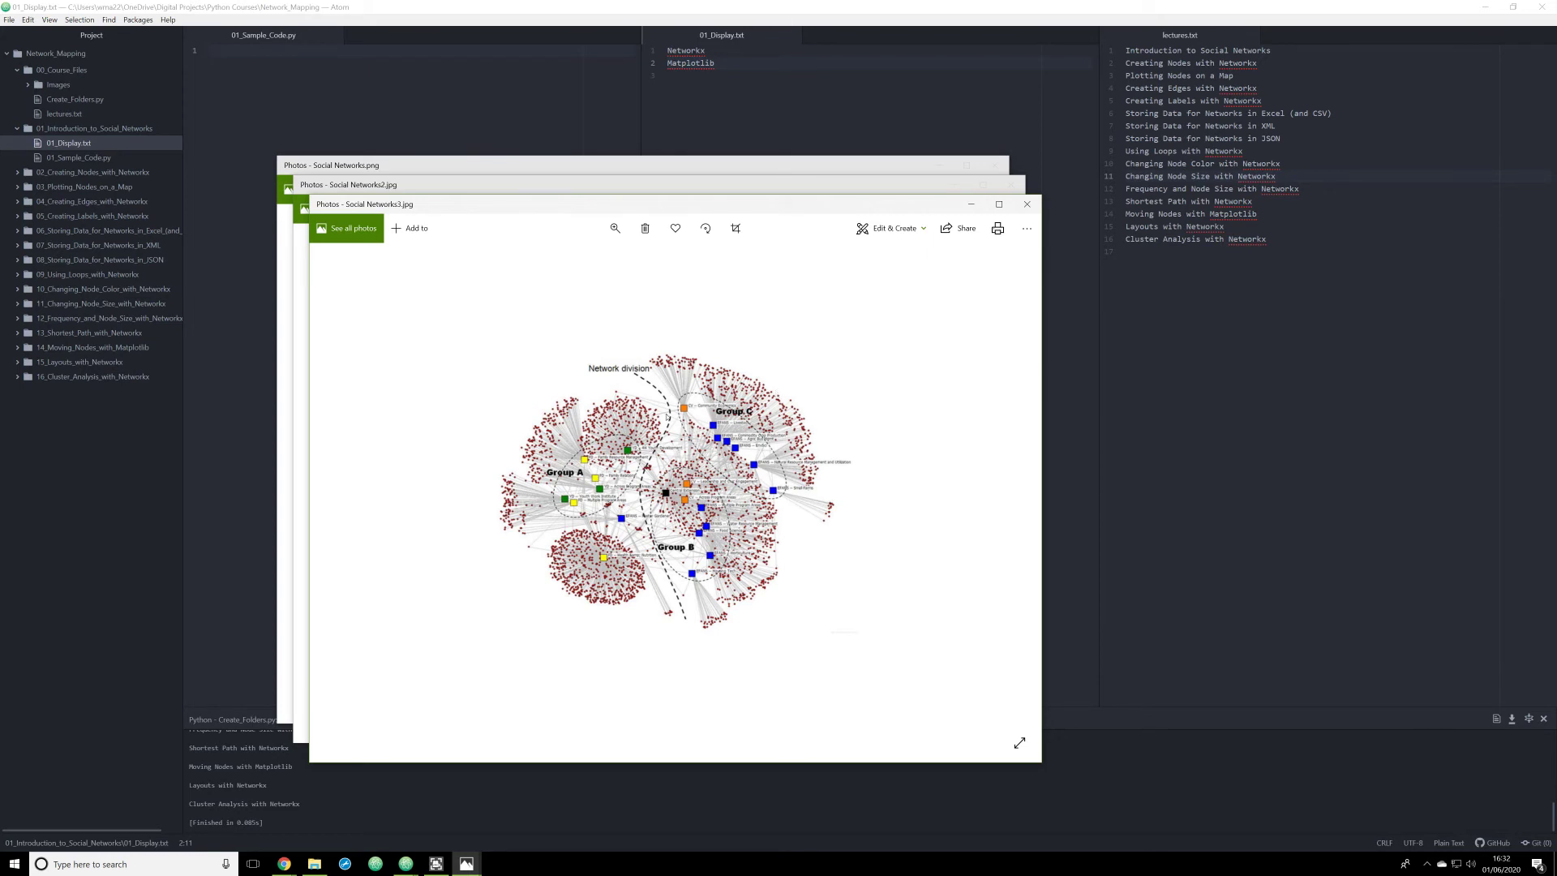
mouse_move(670, 416)
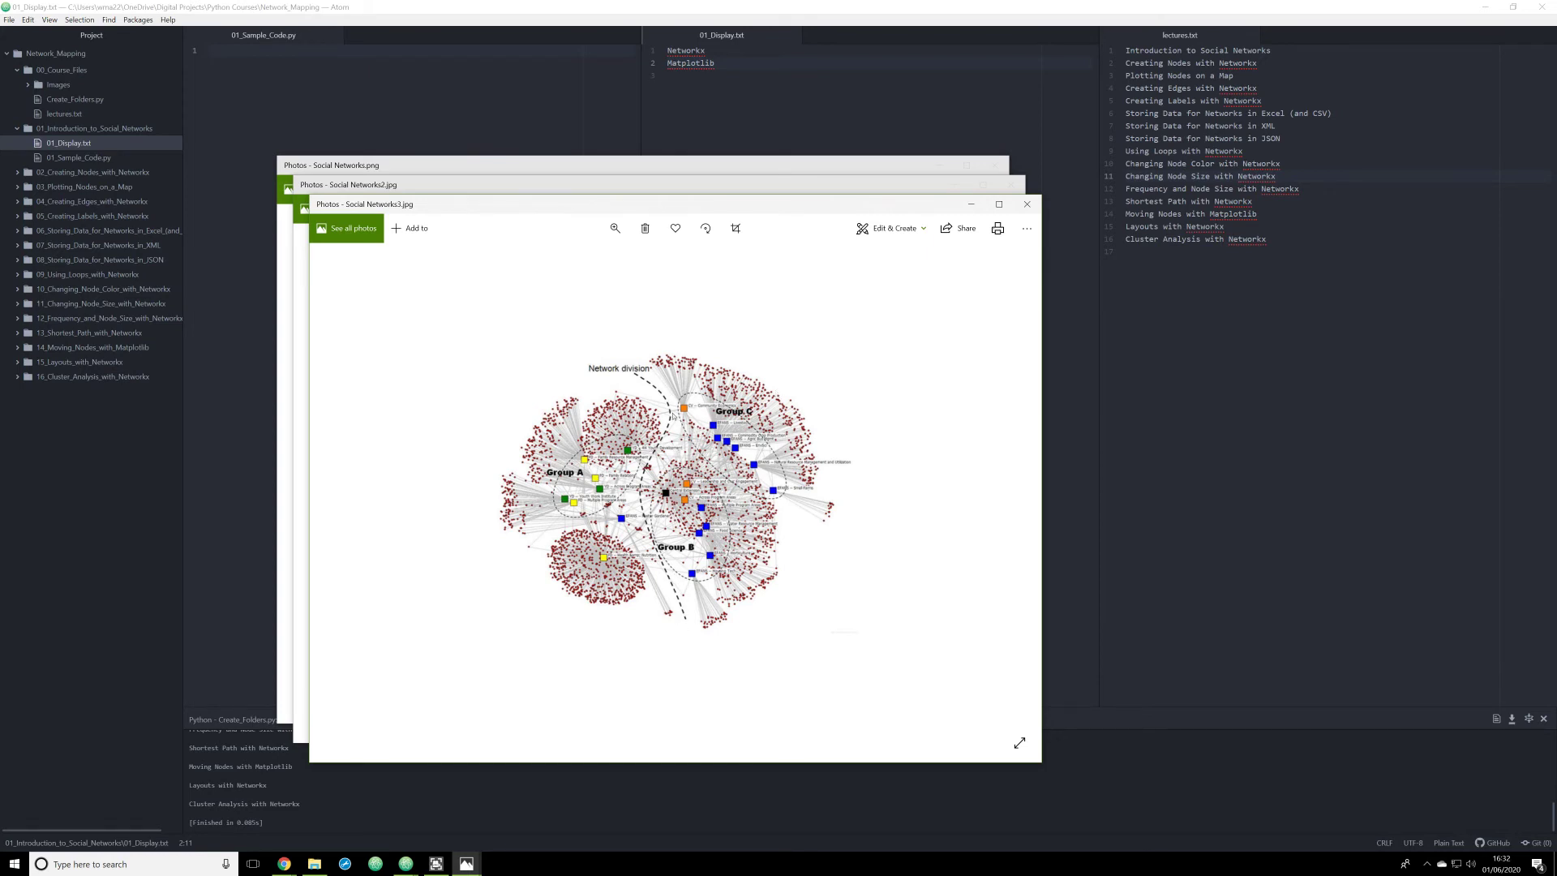
mouse_move(715, 566)
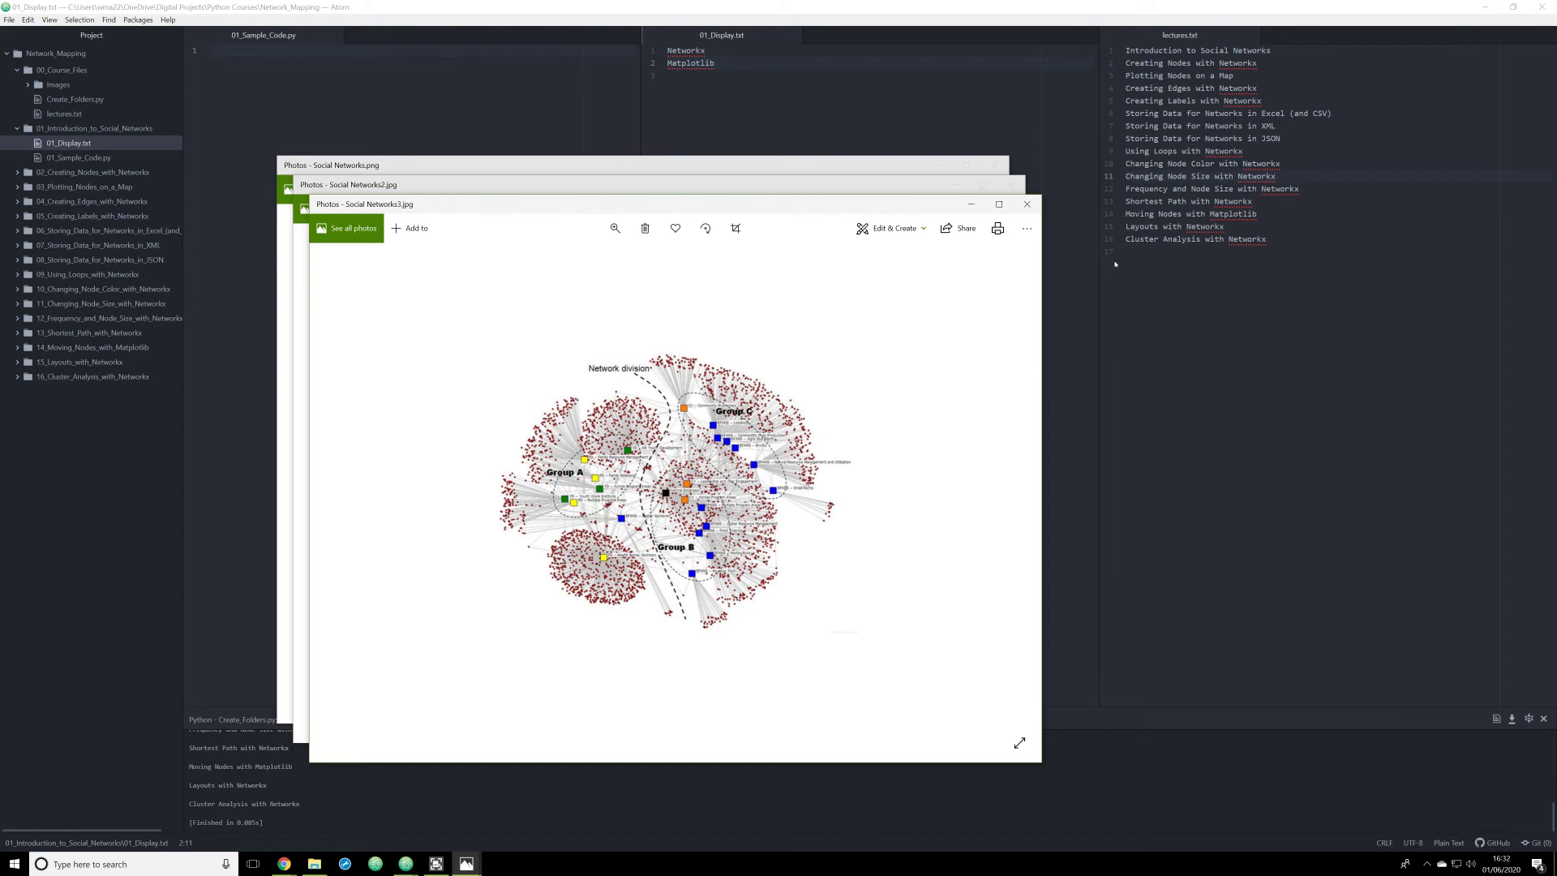
mouse_move(1027, 204)
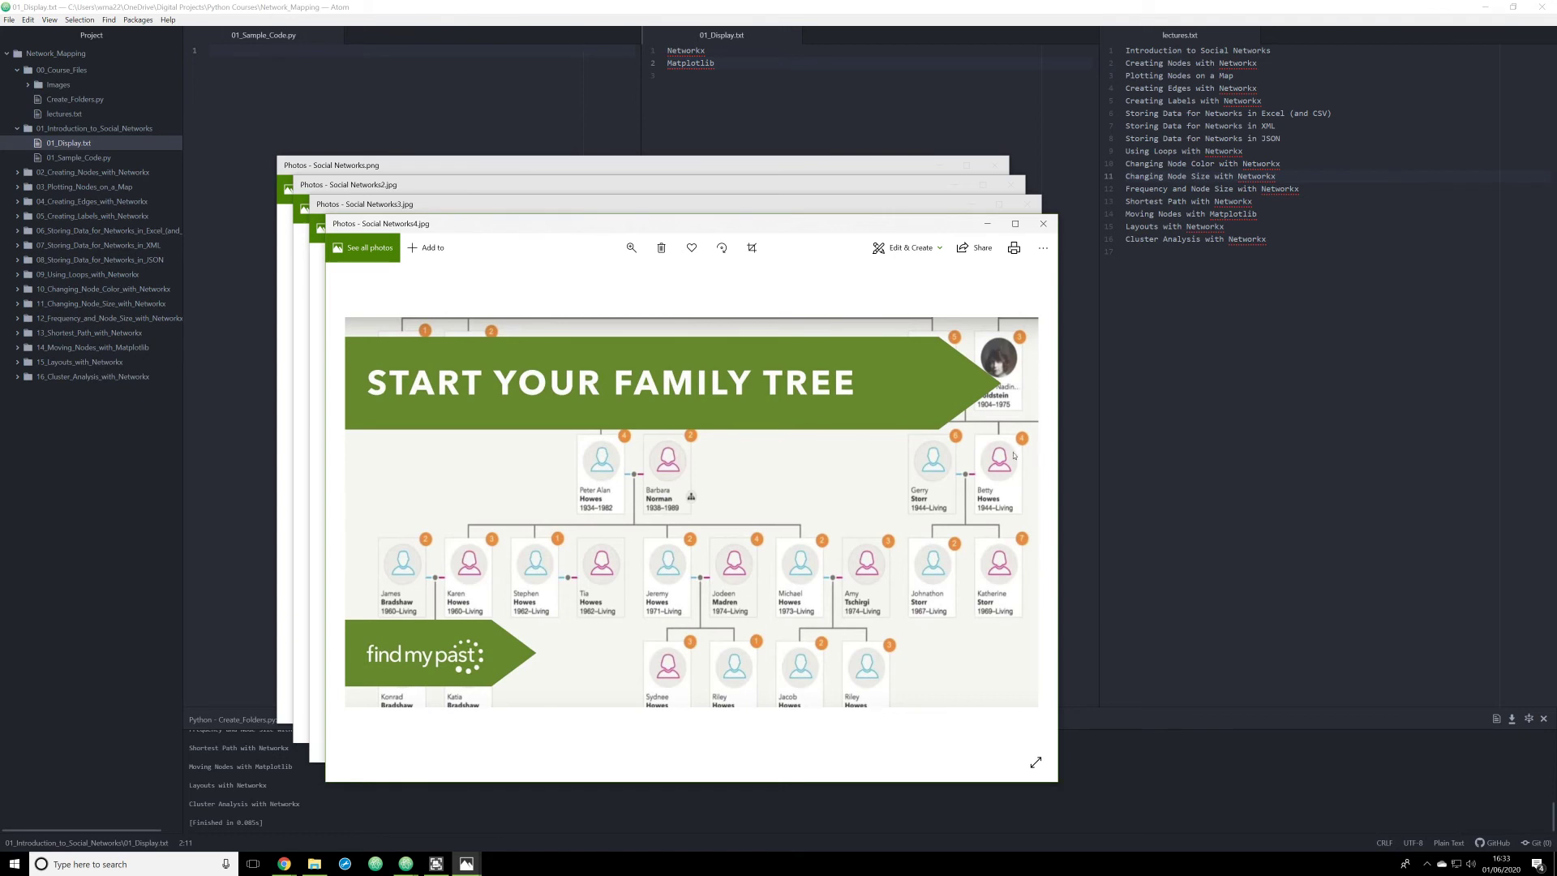
mouse_move(848, 516)
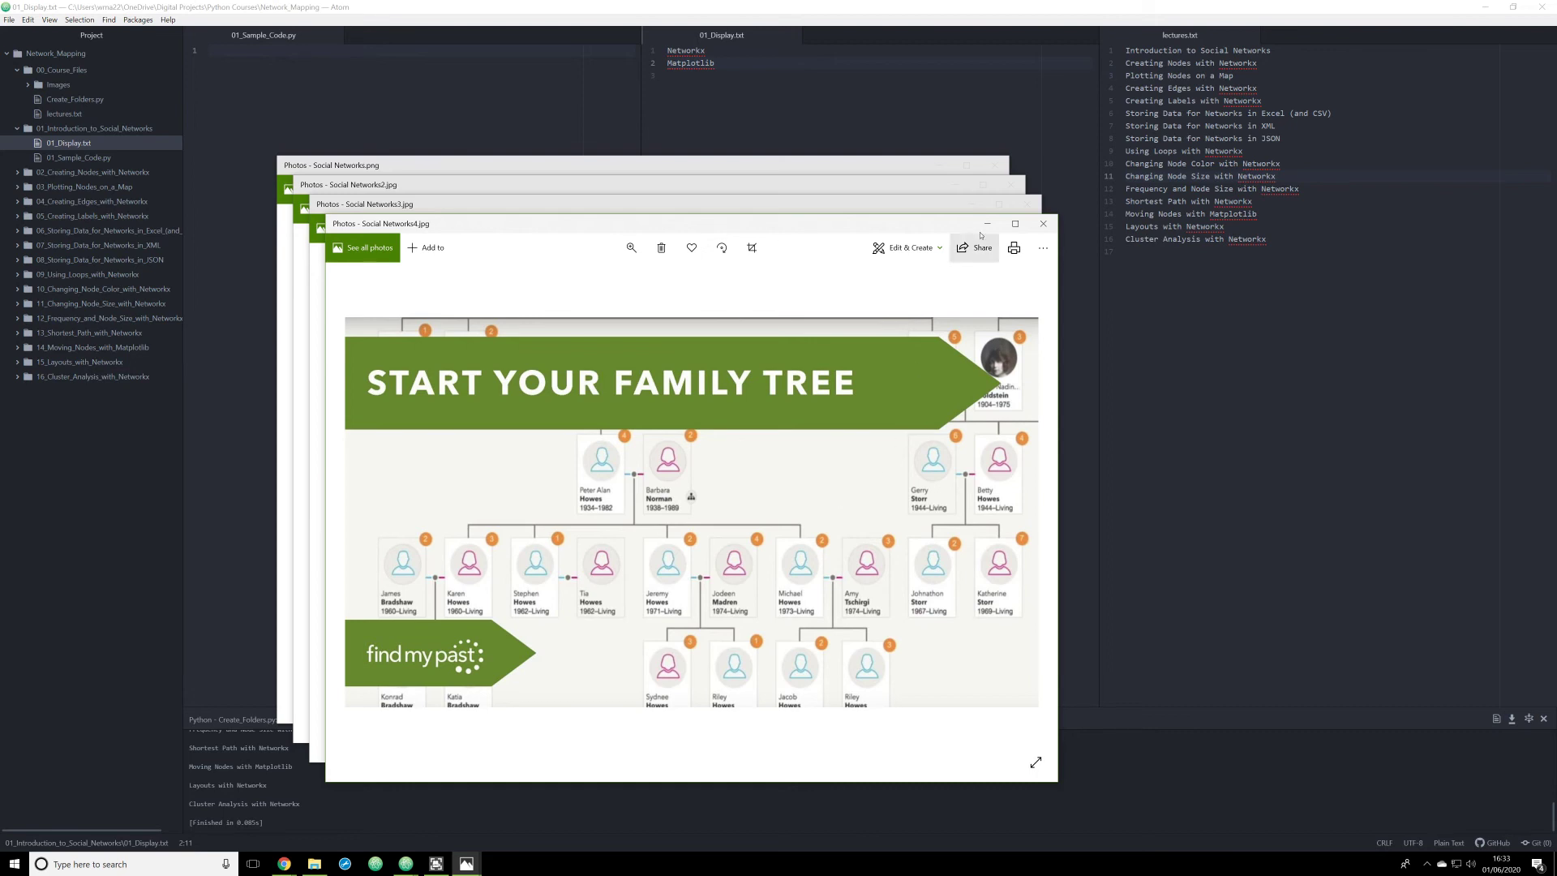
- Close the family tree image and the remaining Photos windows to return to Atom
left_click(1043, 222)
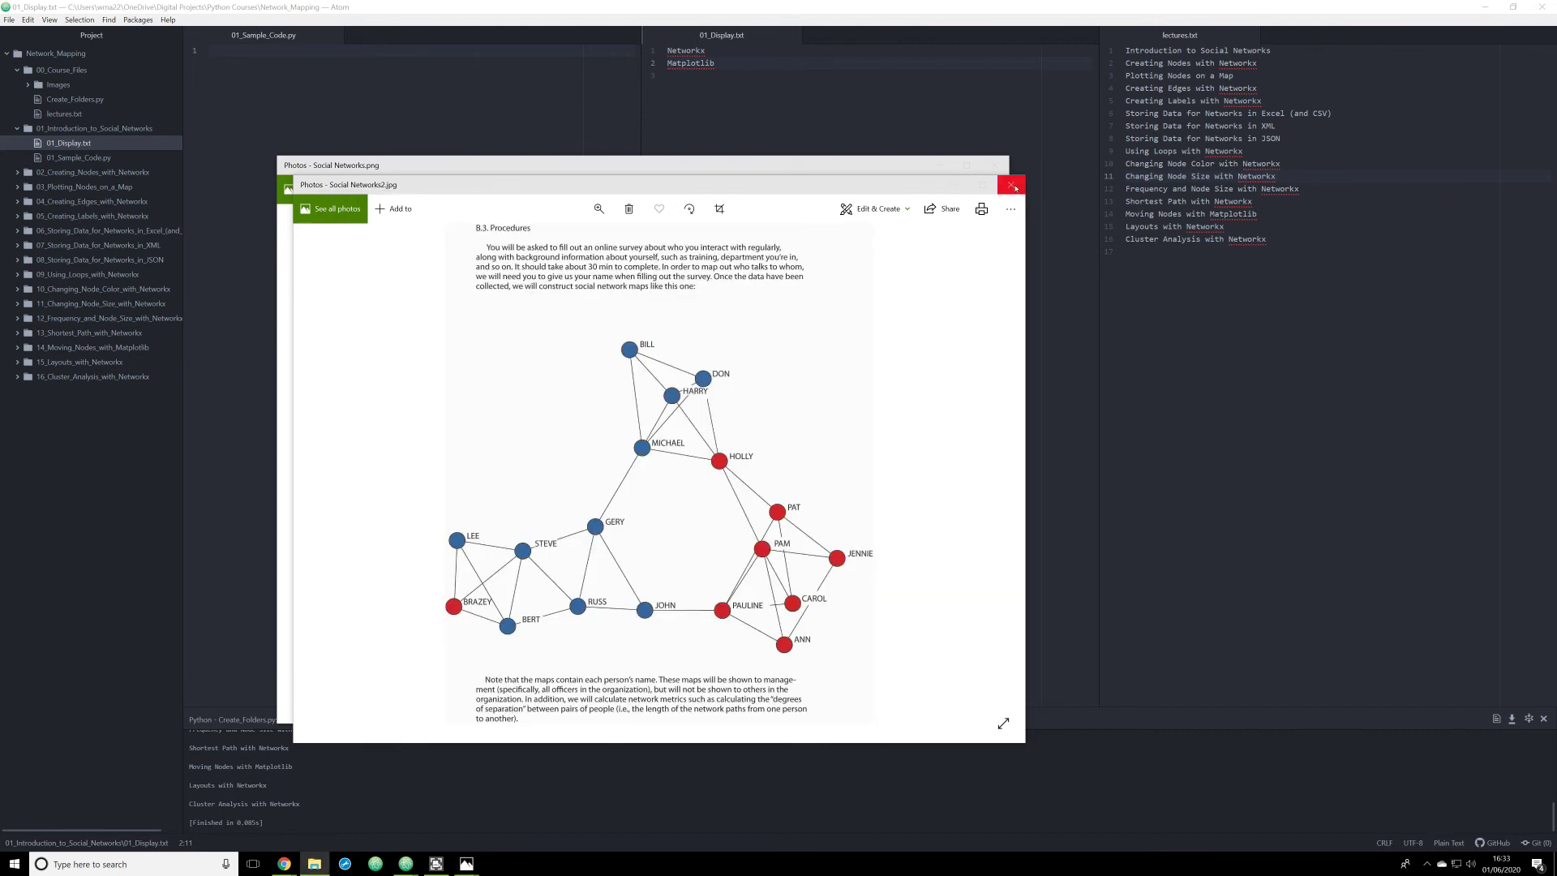
left_click(1010, 185)
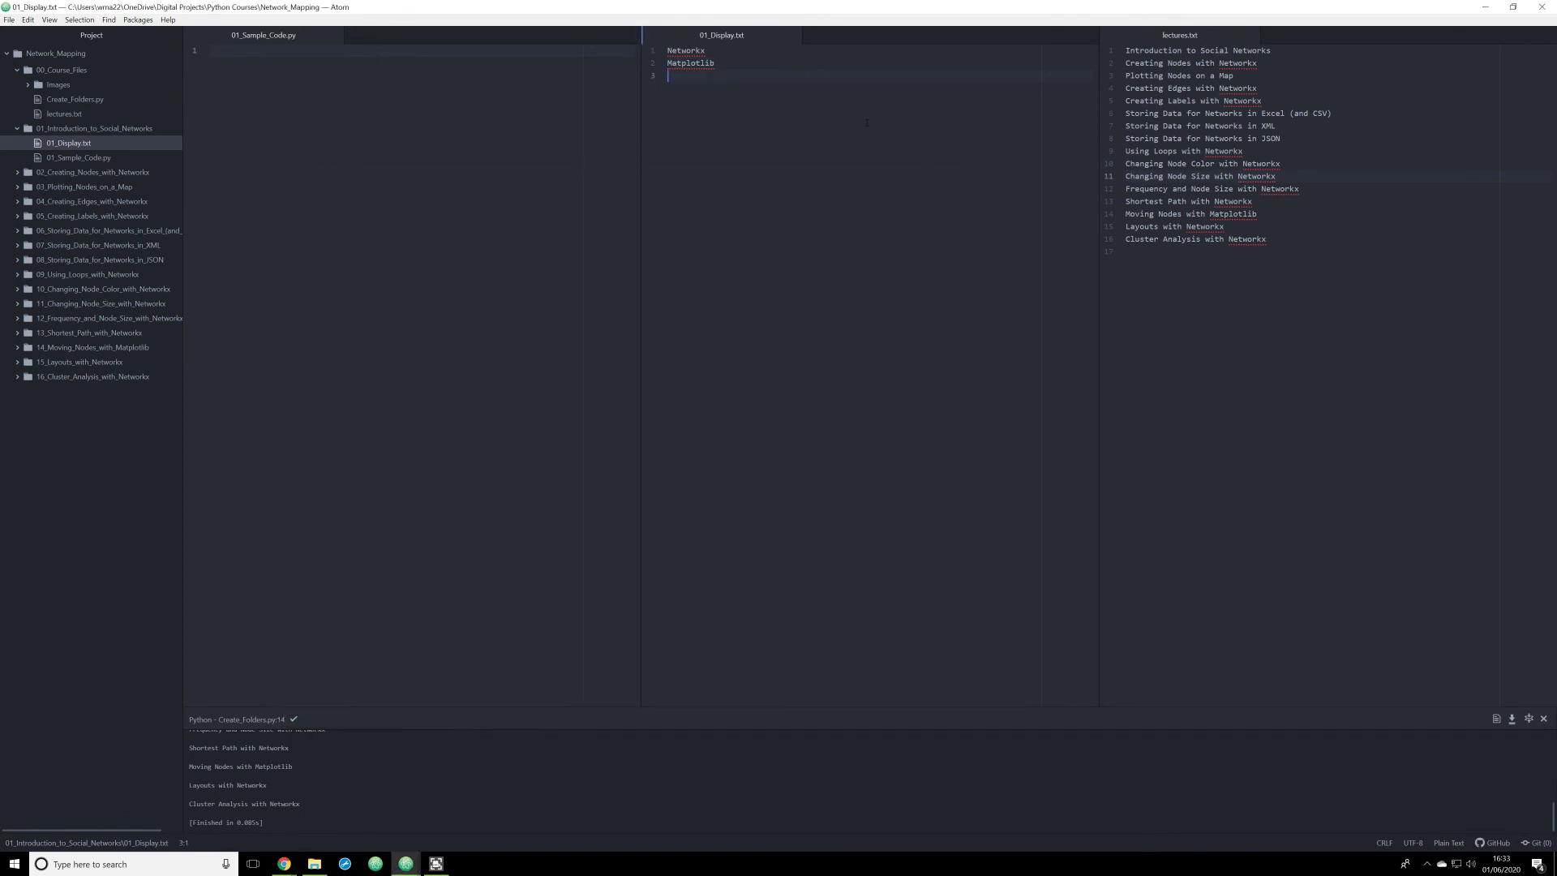
- Define Node as single point of Data, Edge as connecting line, Cluster as Grouping of data
type("Node = single p")
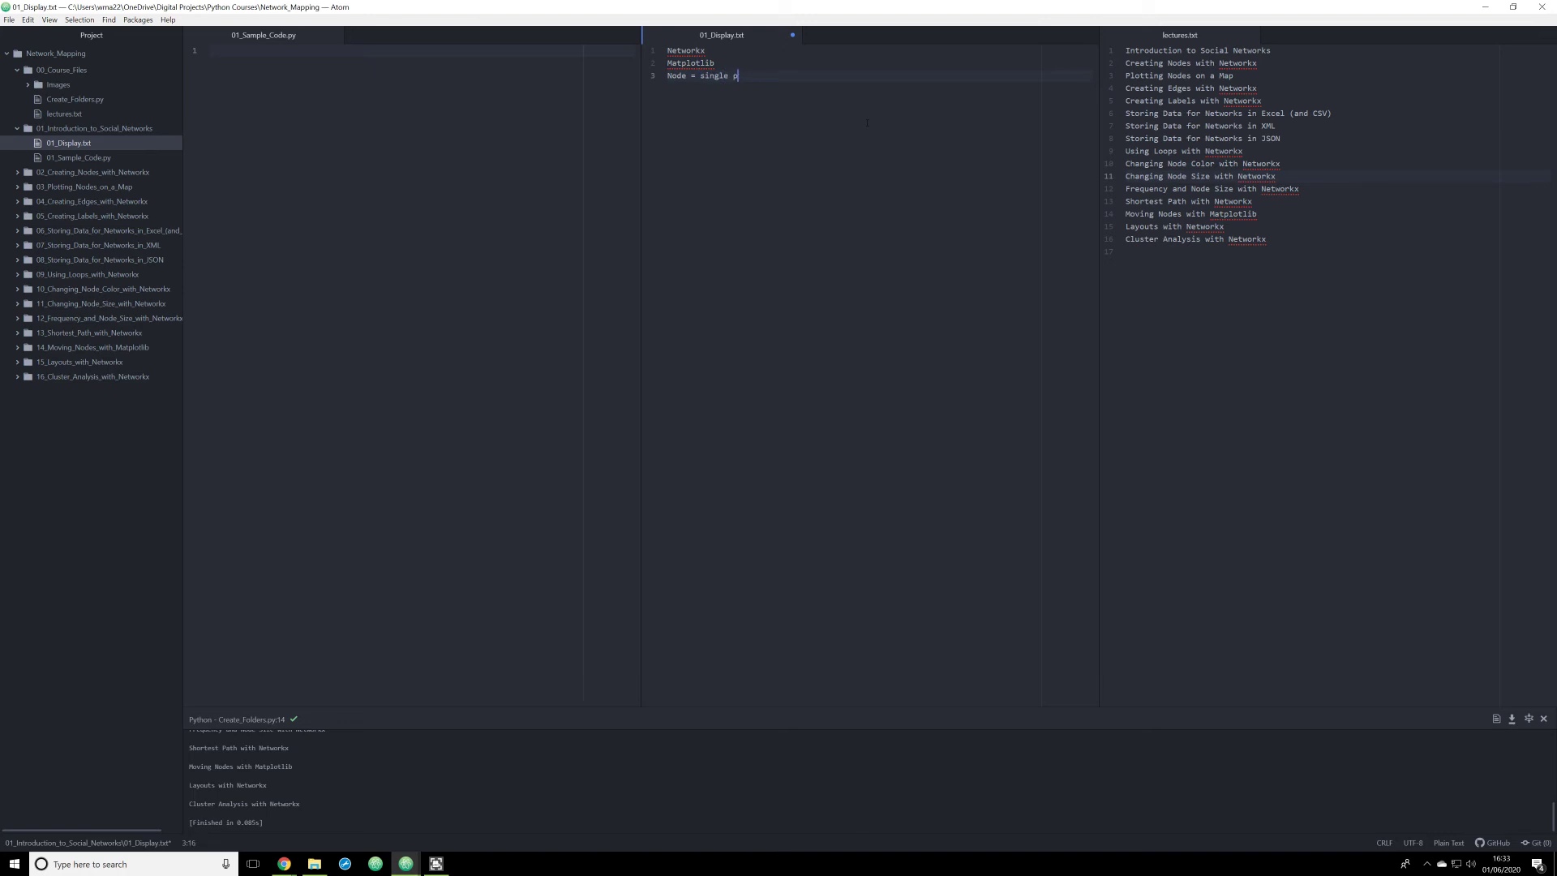
type("oint of Data")
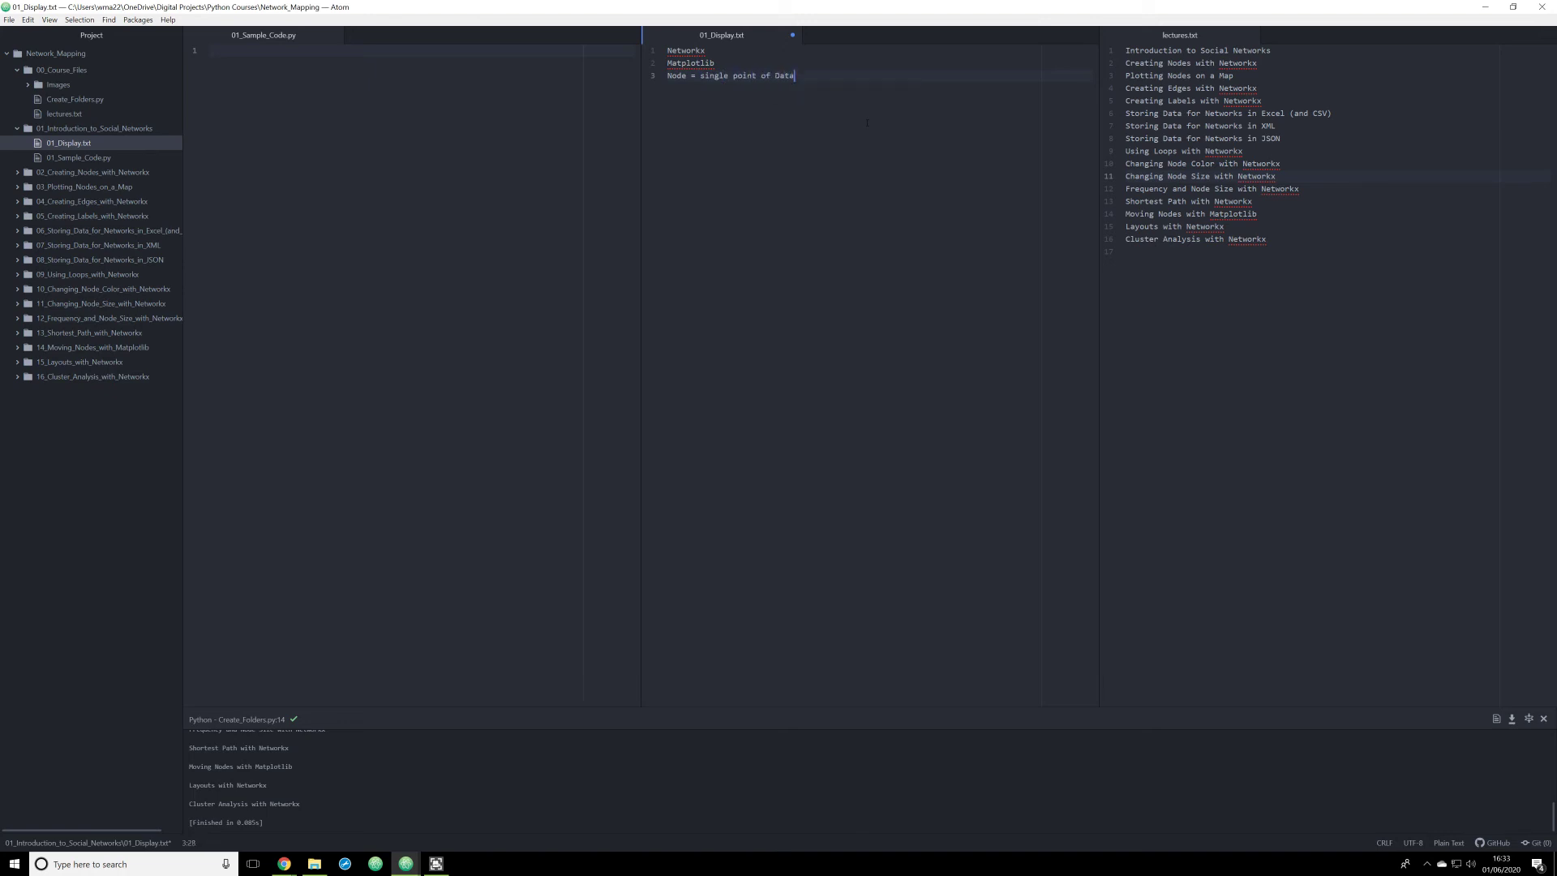
type("Edge")
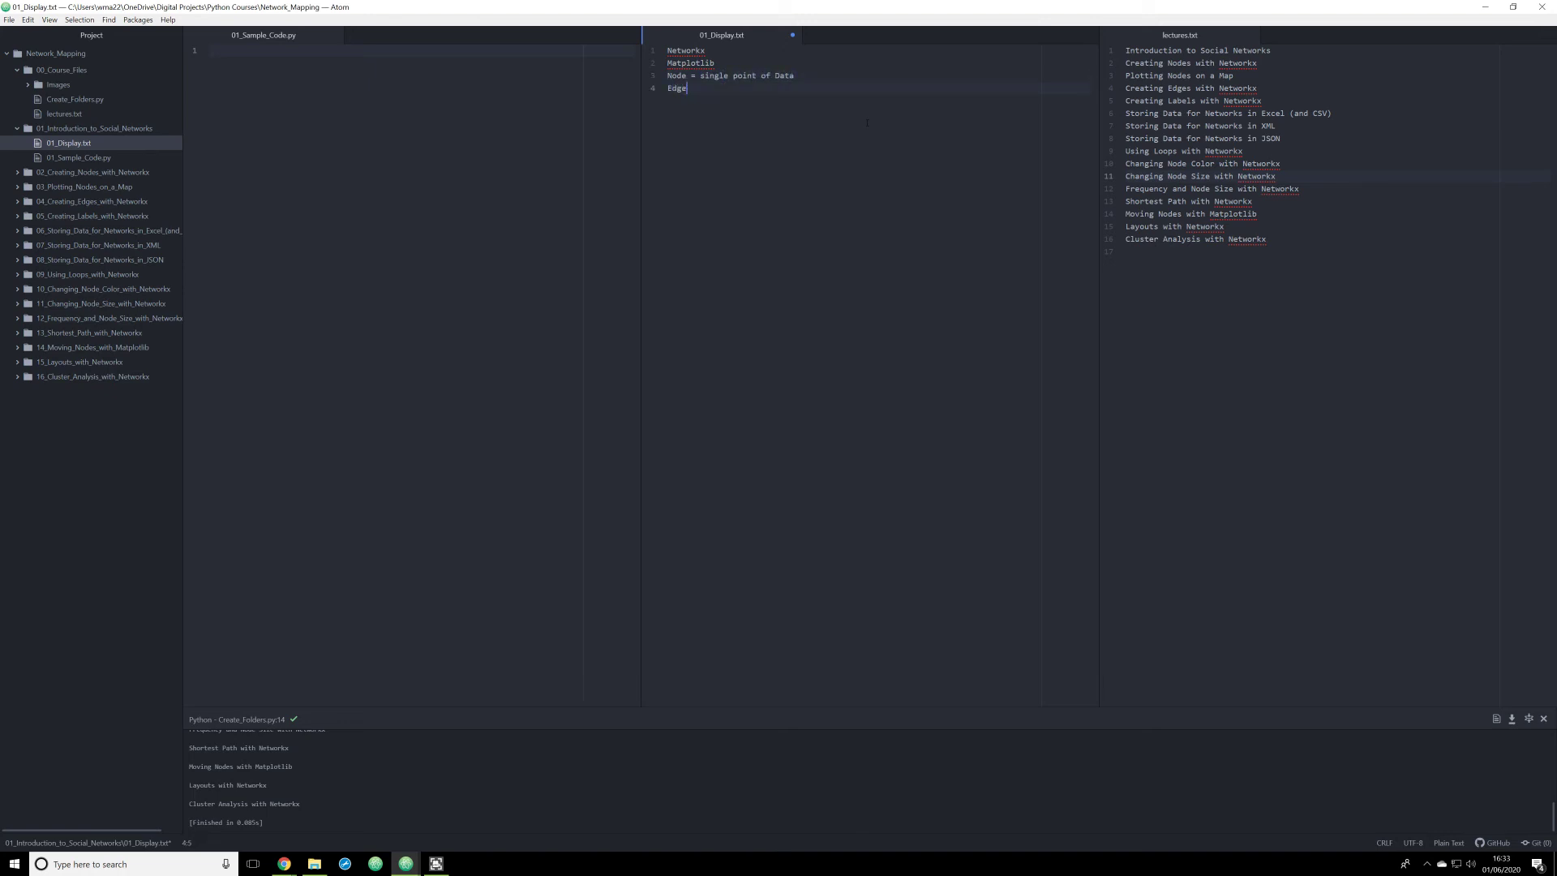
type("= line that connects")
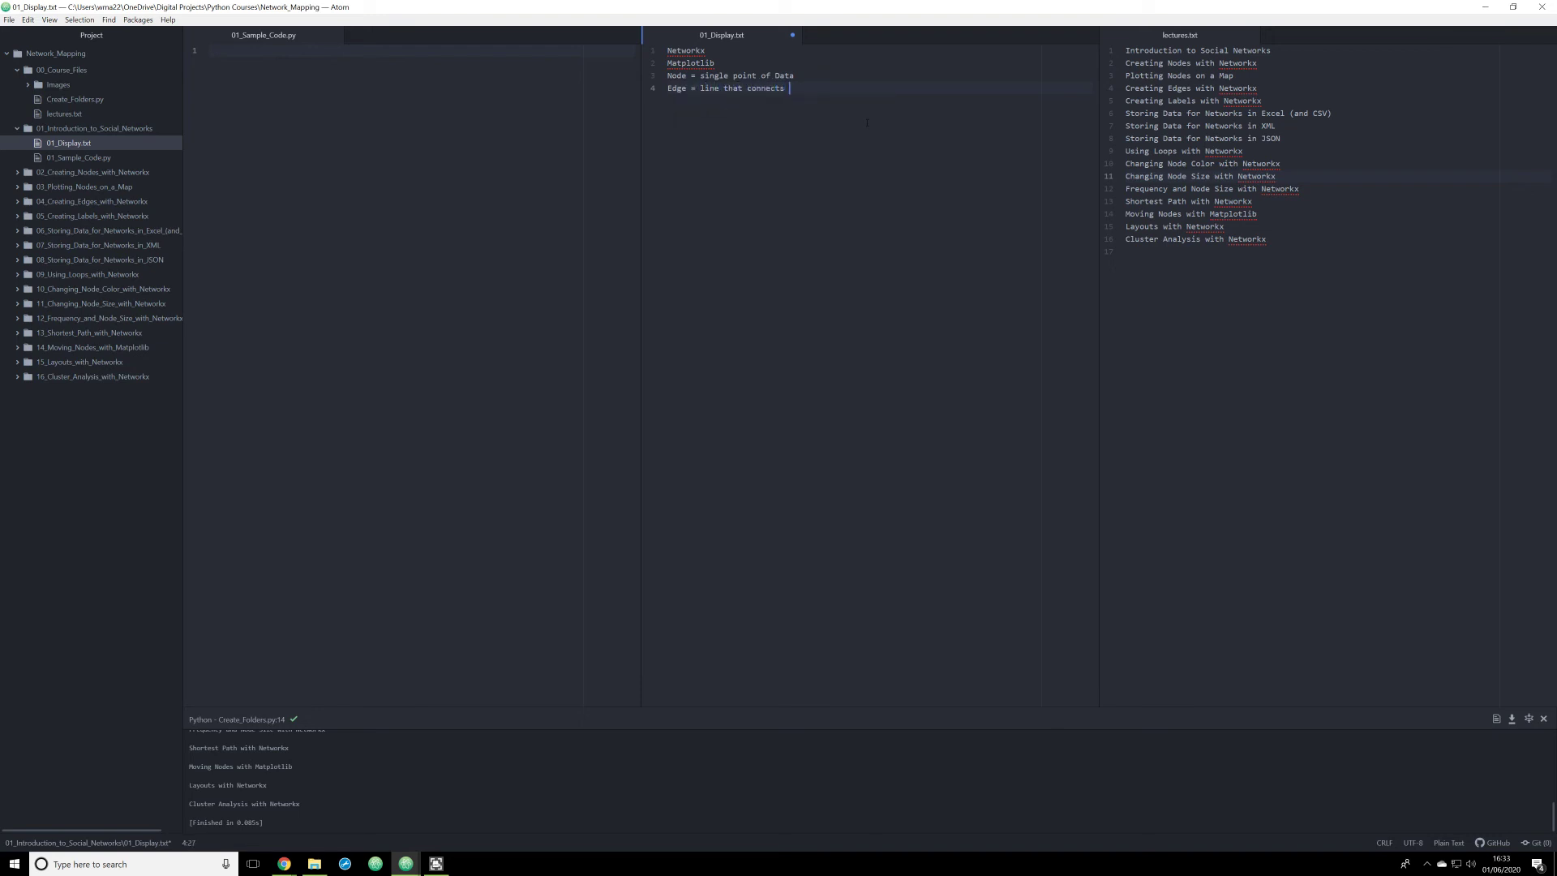
type("data")
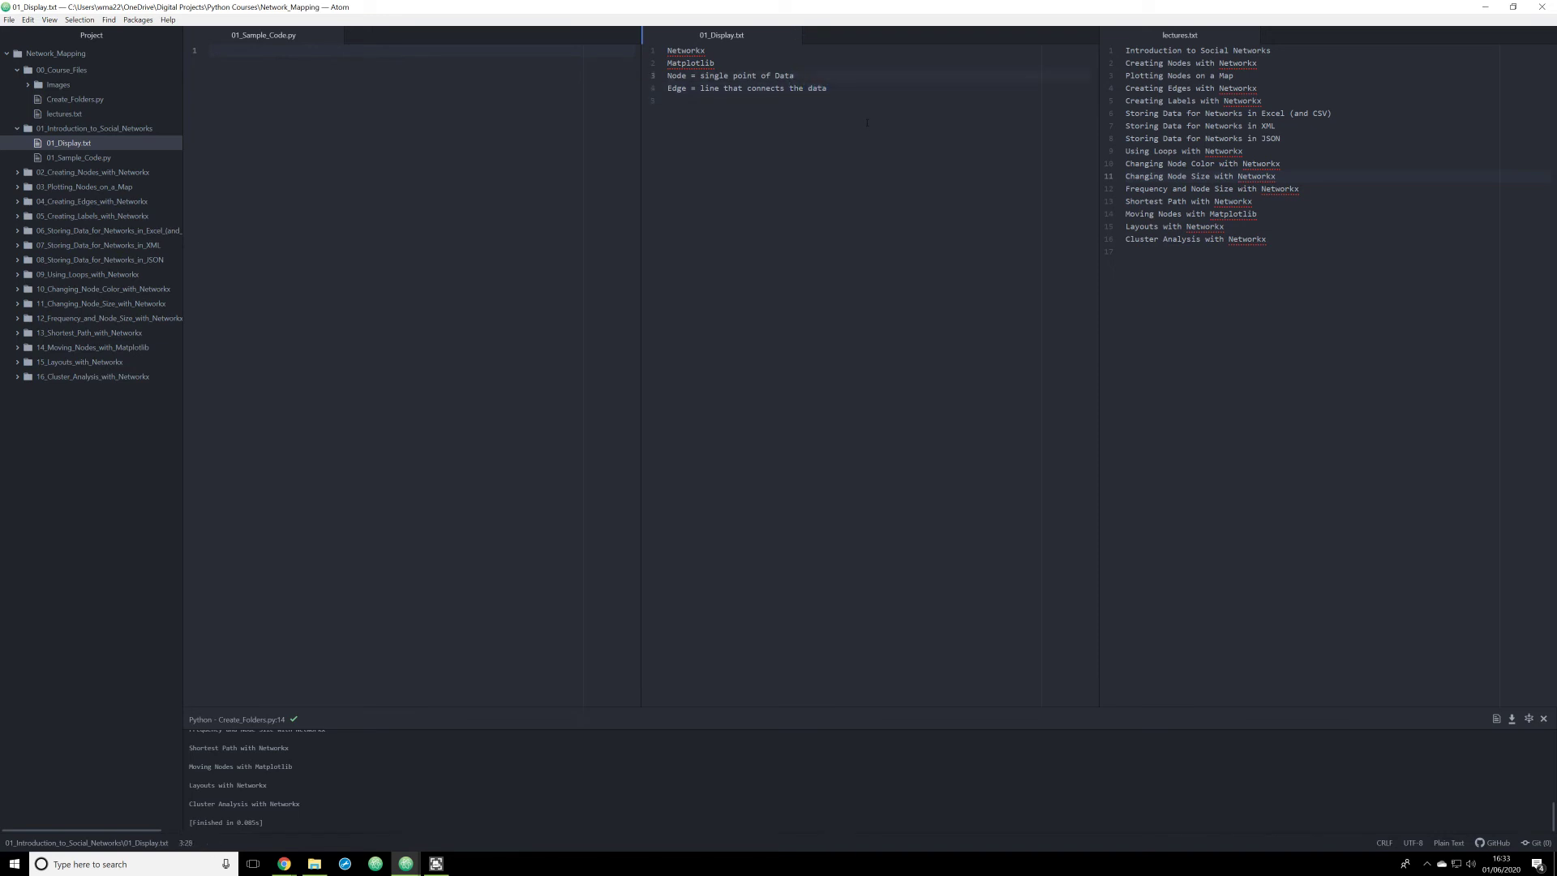
type("c")
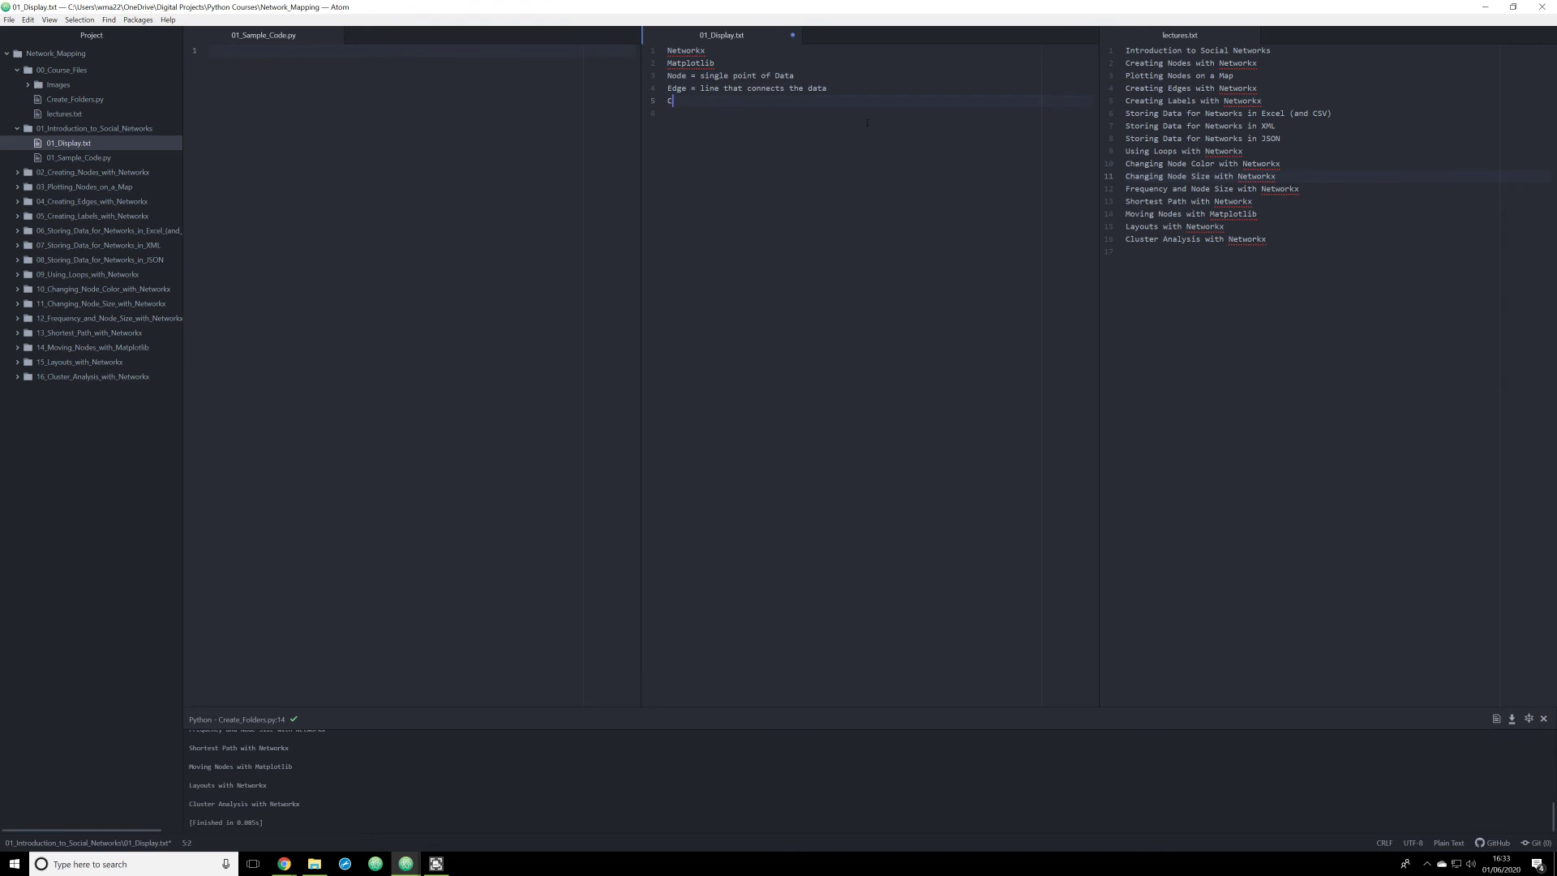
type("luster = Grouping of data")
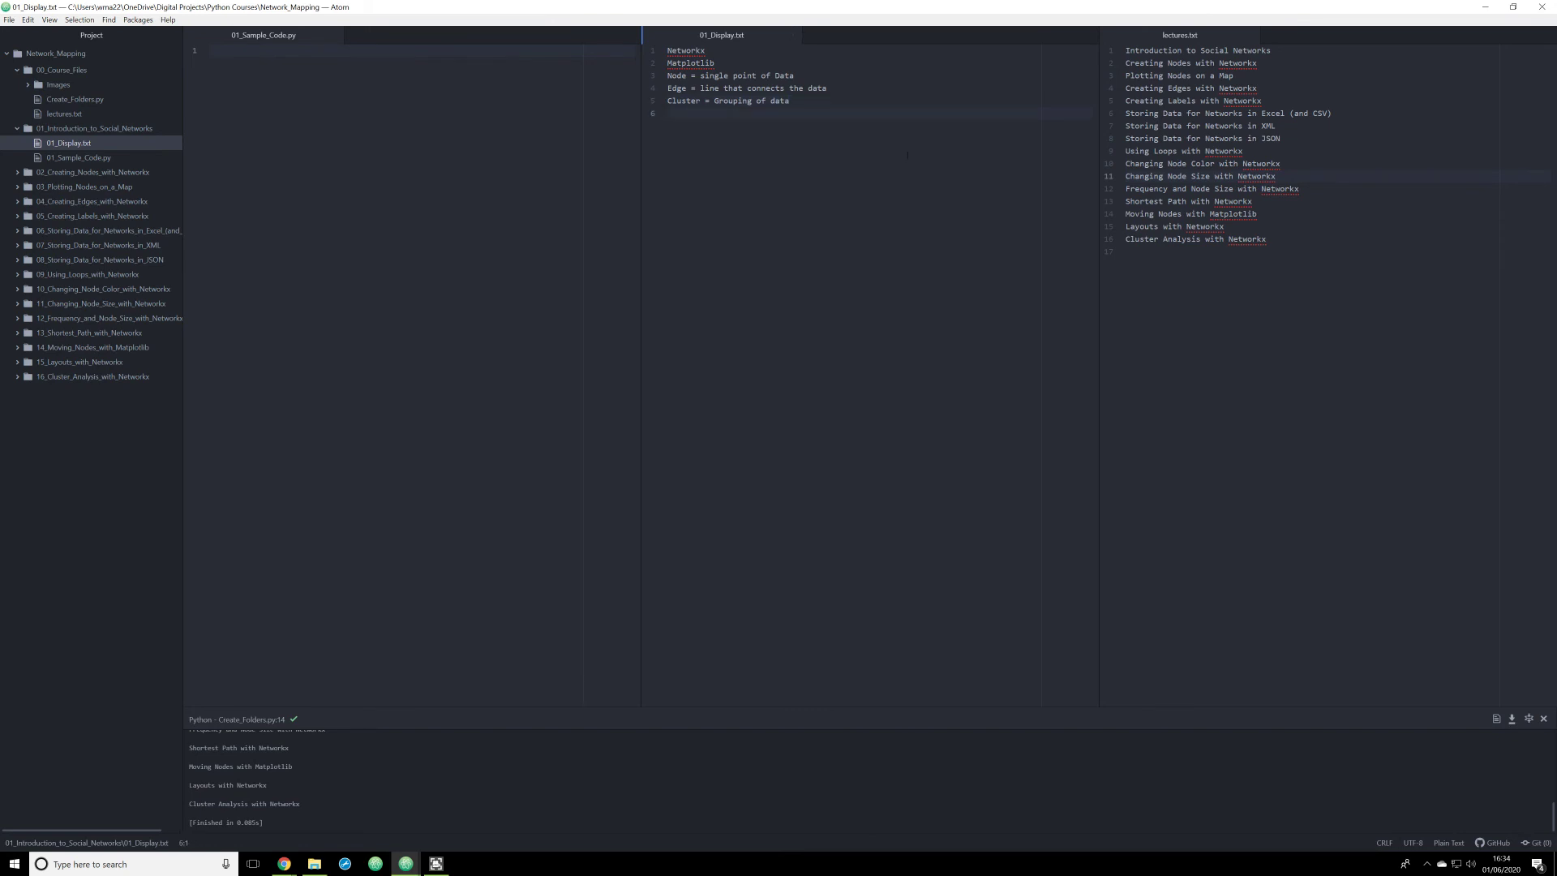
left_click(668, 113)
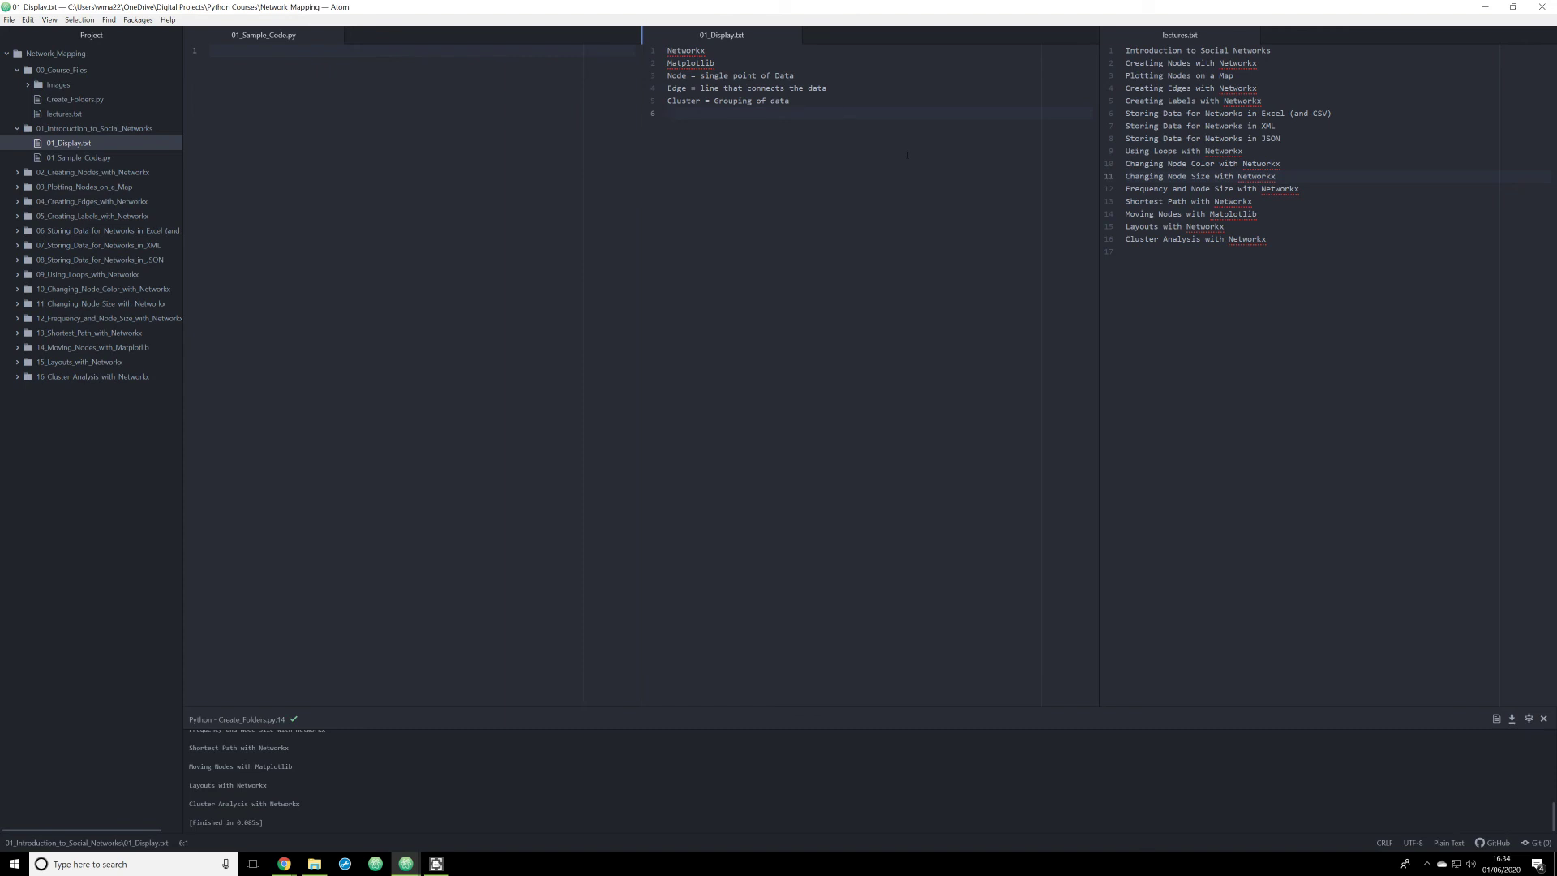
left_click(669, 113)
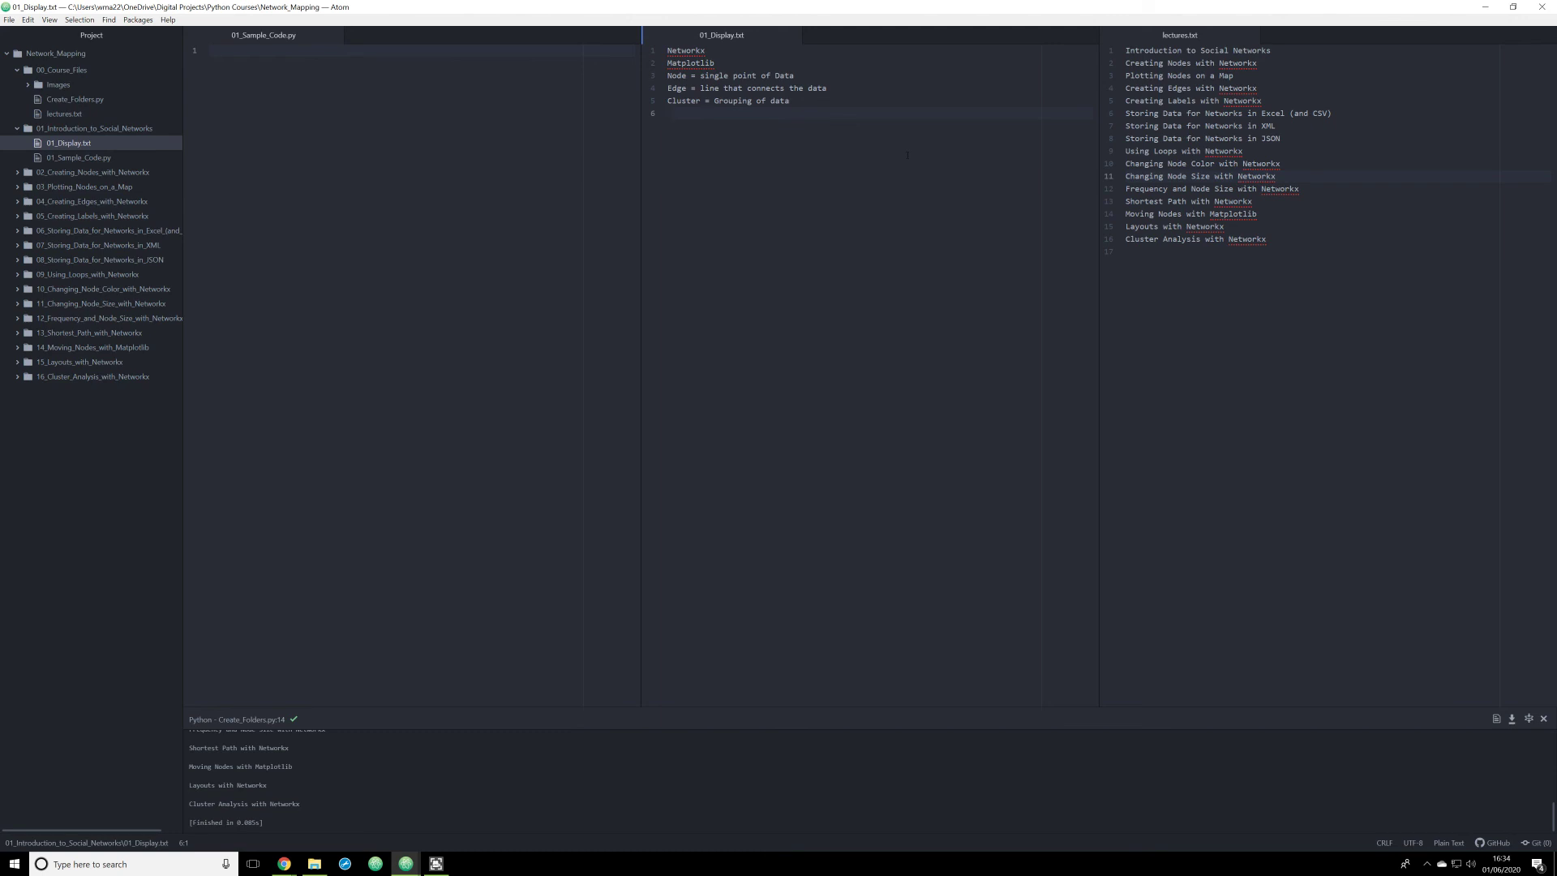
left_click(668, 113)
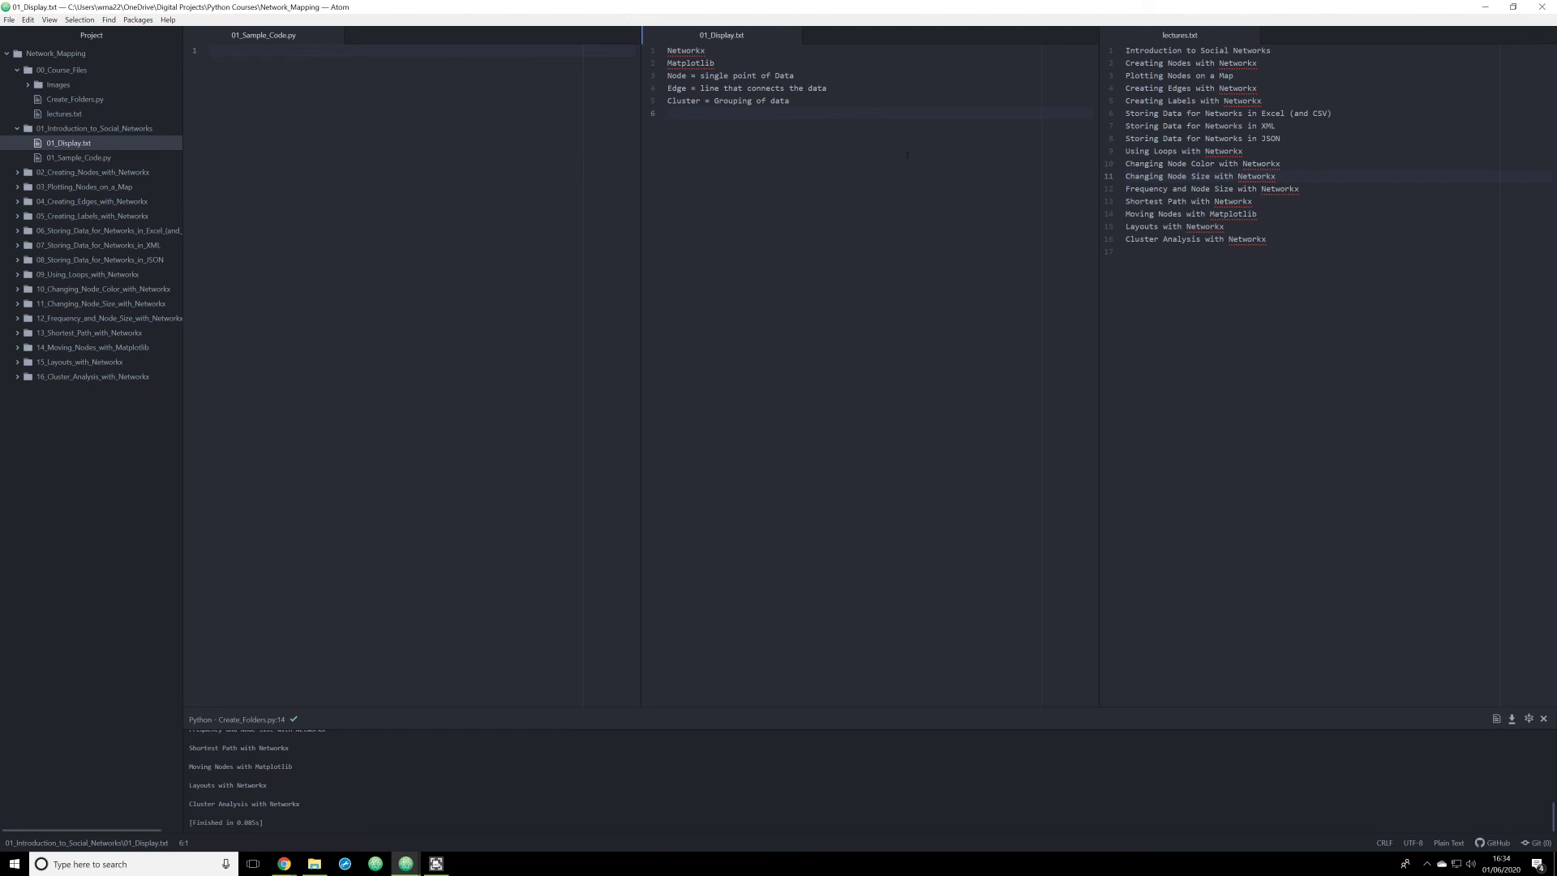
left_click(669, 112)
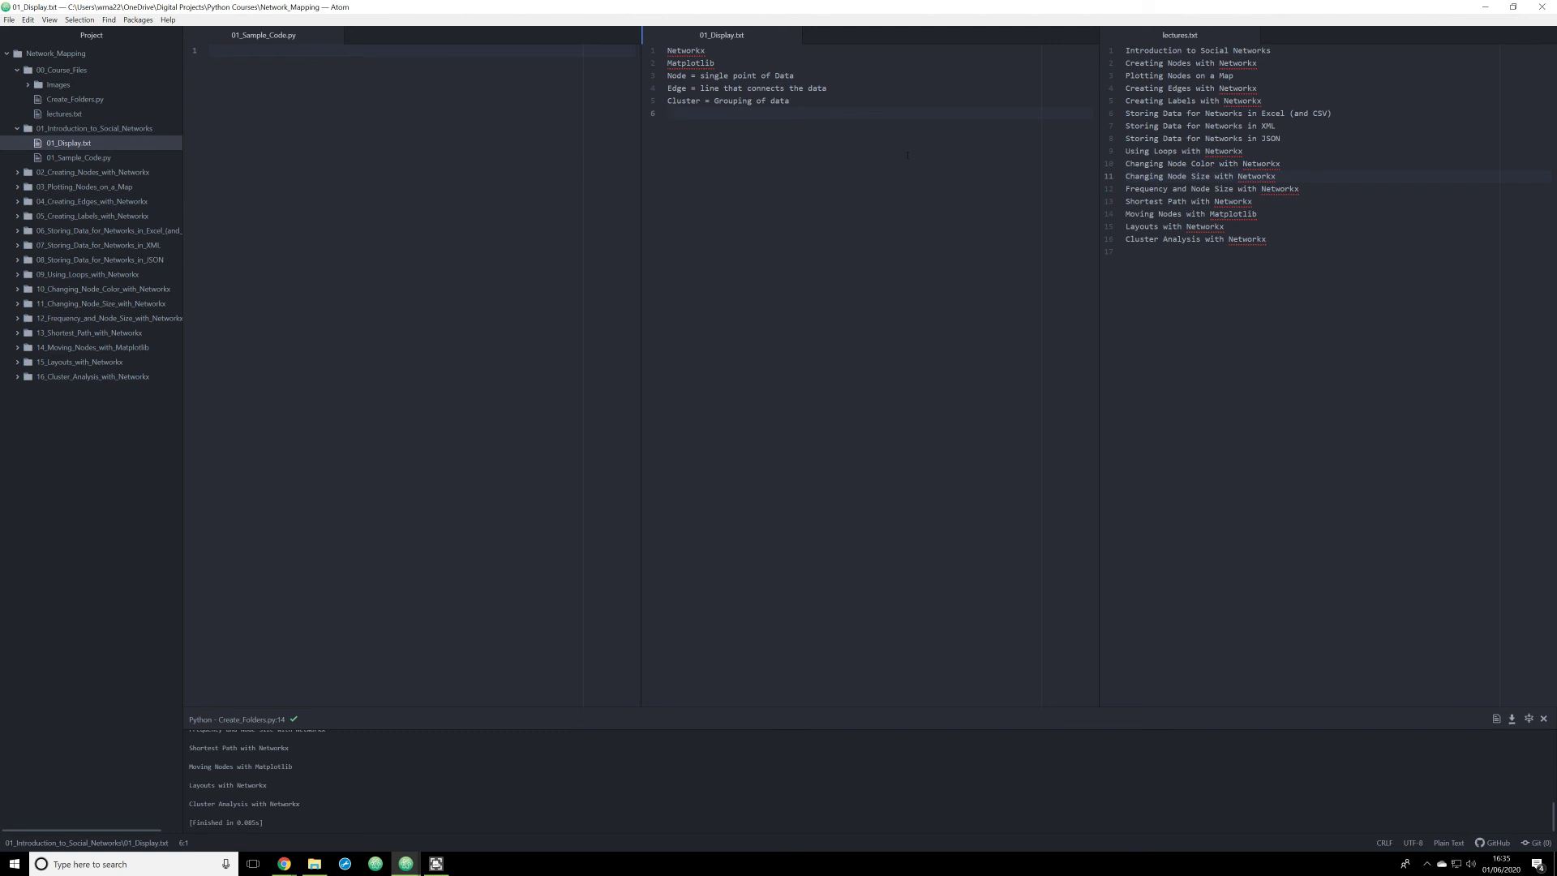
left_click(669, 113)
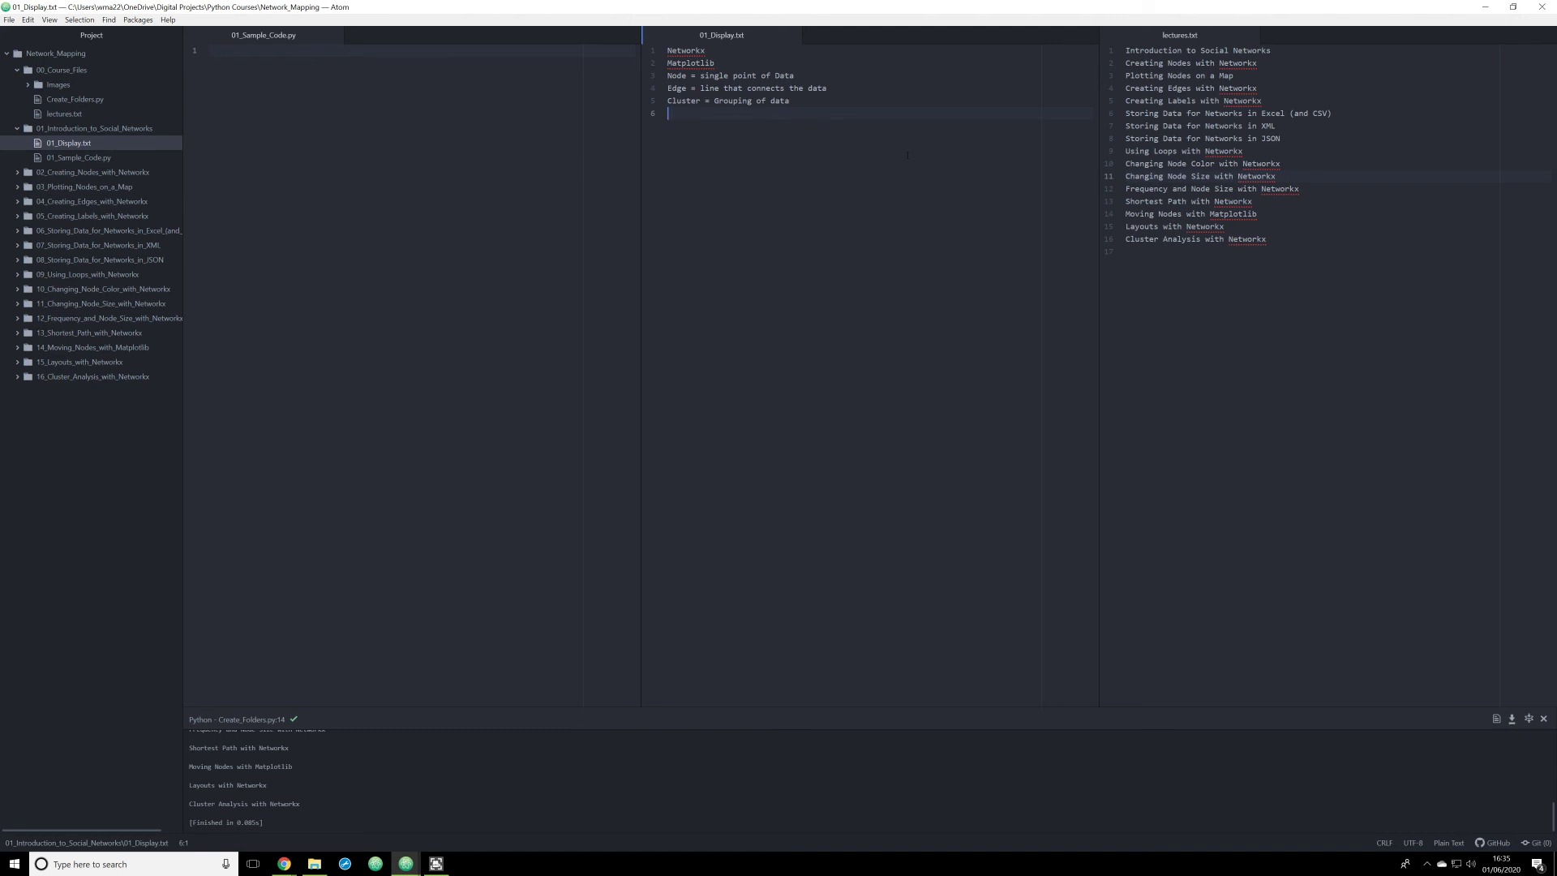